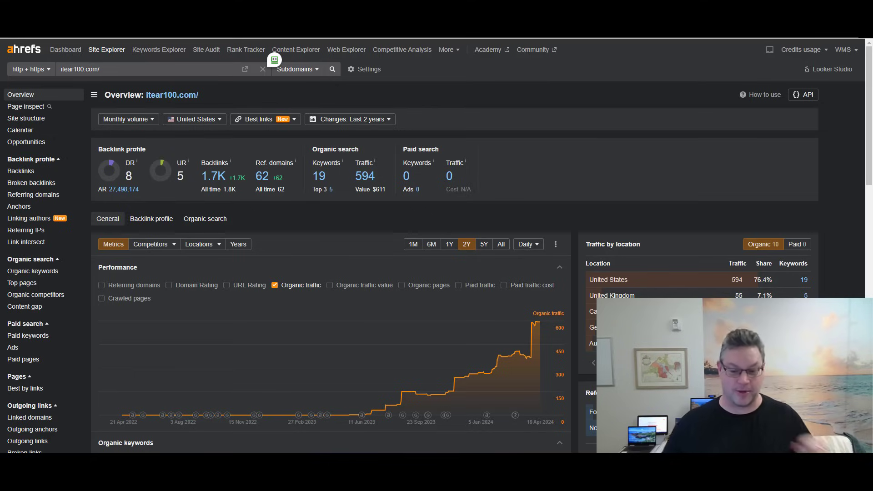
{"action": "mouse_move", "coordinate": [491, 367]}
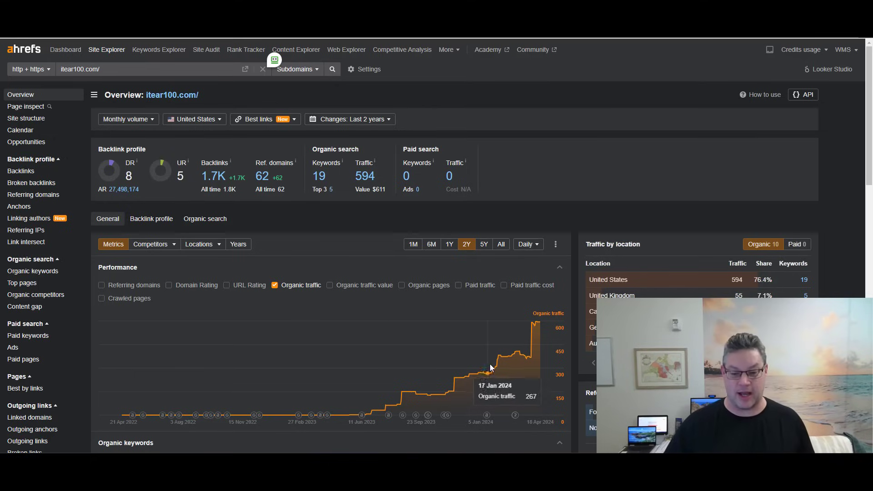
{"action": "mouse_move", "coordinate": [537, 324]}
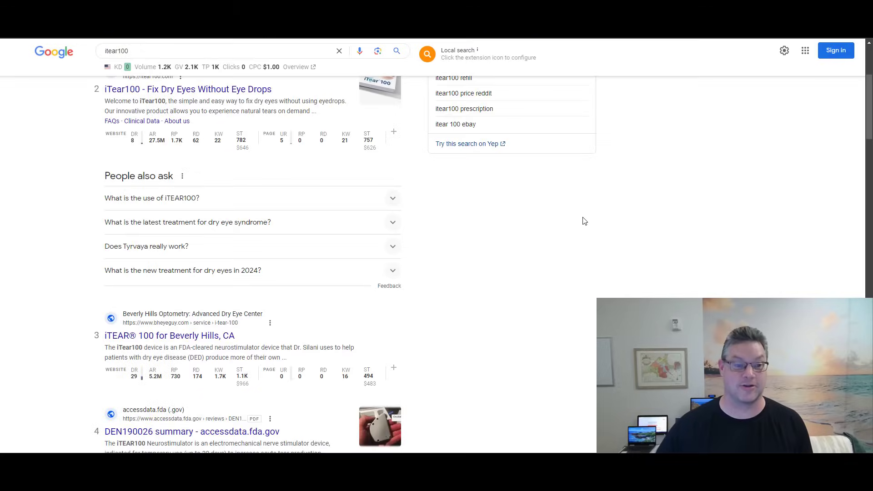
Step: Review the Google 'itear100' results down to the ninth result and related searches, then return to the top
{"action": "scroll", "scroll_direction": "up", "scroll_amount": 3}
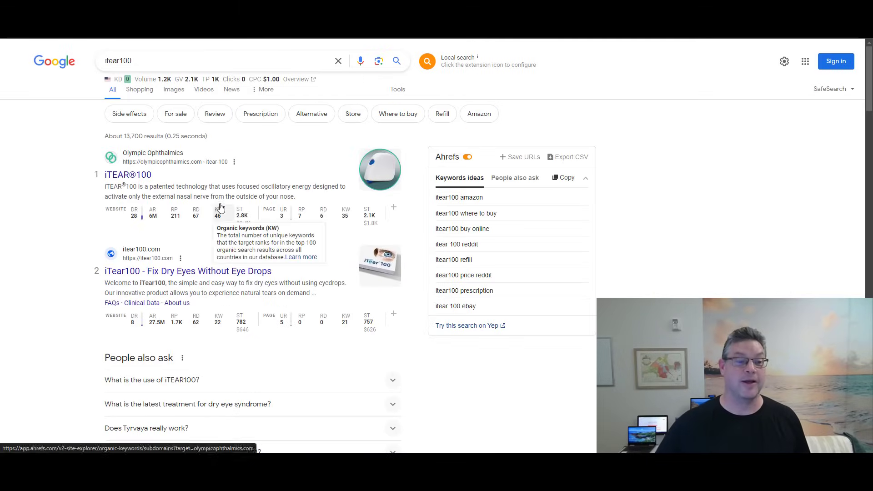
{"action": "mouse_move", "coordinate": [140, 137]}
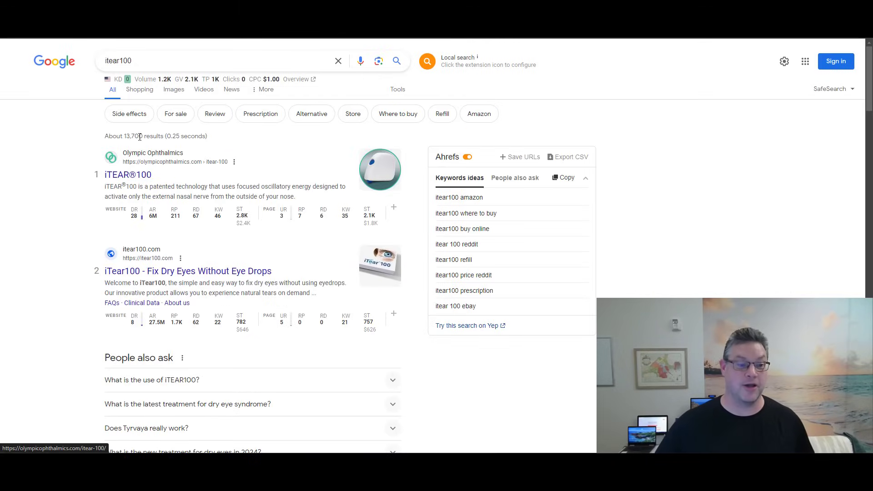
{"action": "mouse_move", "coordinate": [32, 161]}
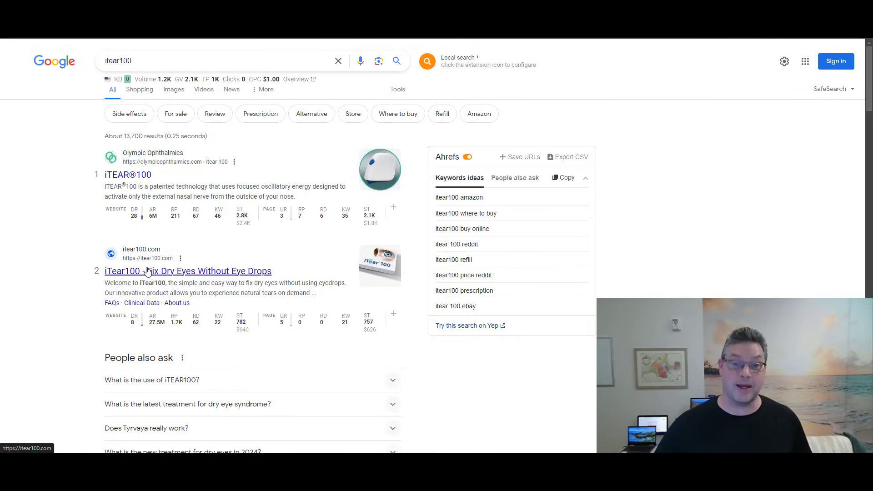
{"action": "mouse_move", "coordinate": [222, 257]}
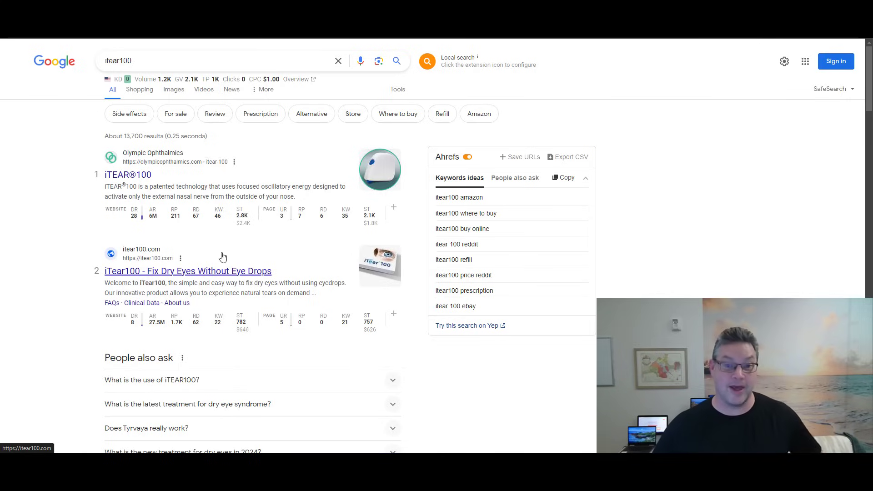
{"action": "scroll", "scroll_direction": "down", "scroll_amount": 3}
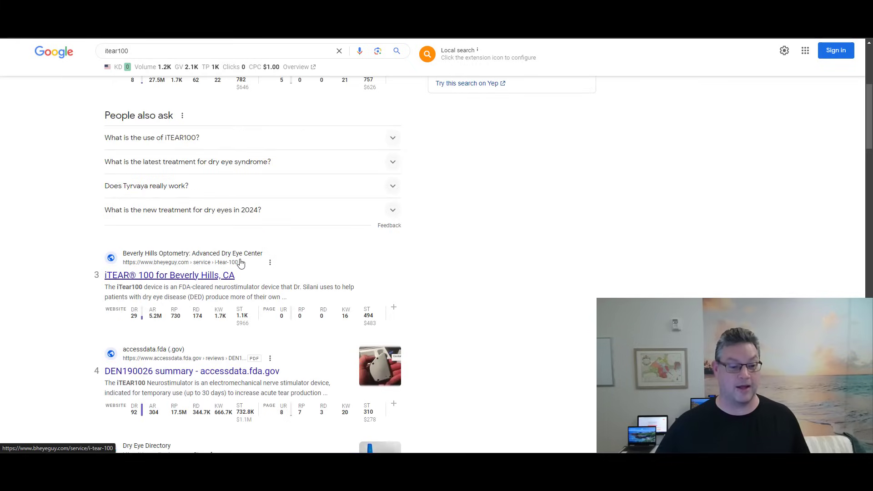
{"action": "scroll", "scroll_direction": "down", "scroll_amount": 3}
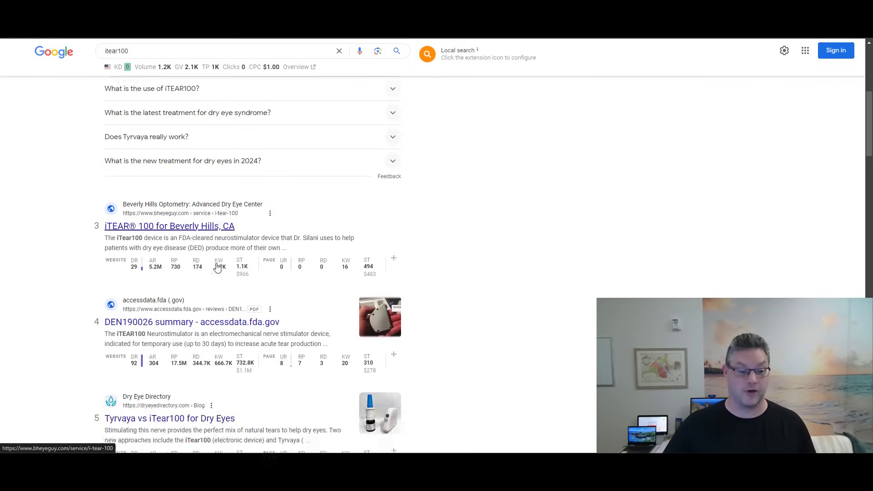
{"action": "scroll", "scroll_direction": "down", "scroll_amount": 3}
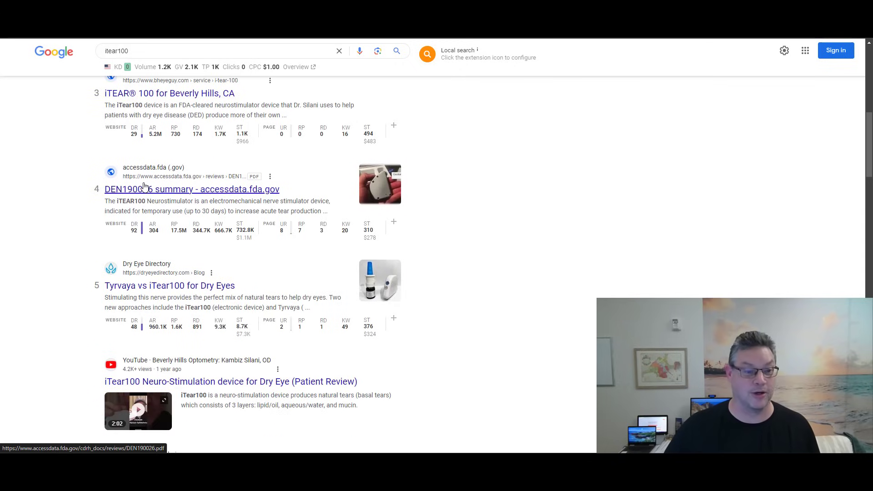
{"action": "scroll", "scroll_direction": "down", "scroll_amount": 3}
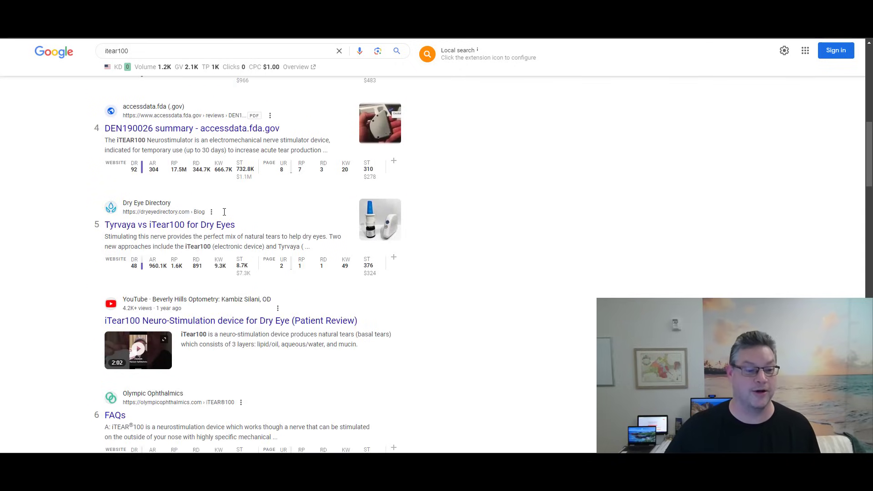
{"action": "scroll", "scroll_direction": "down", "scroll_amount": 3}
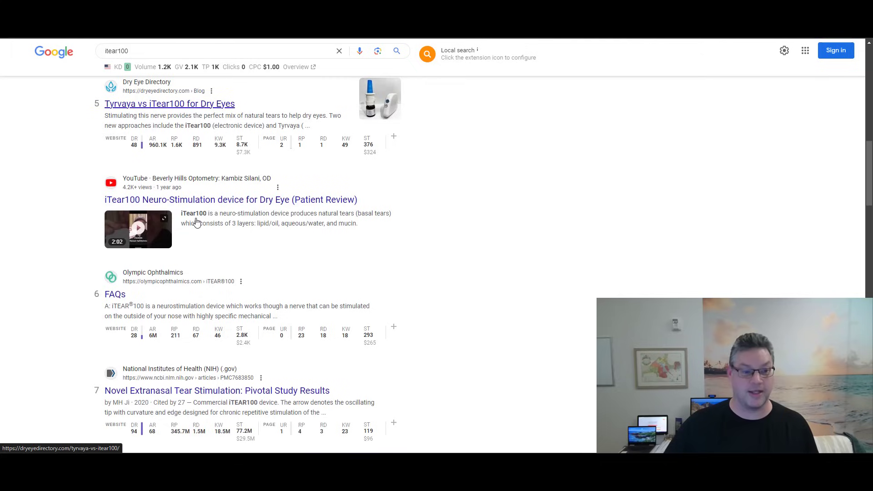
{"action": "scroll", "scroll_direction": "down", "scroll_amount": 3}
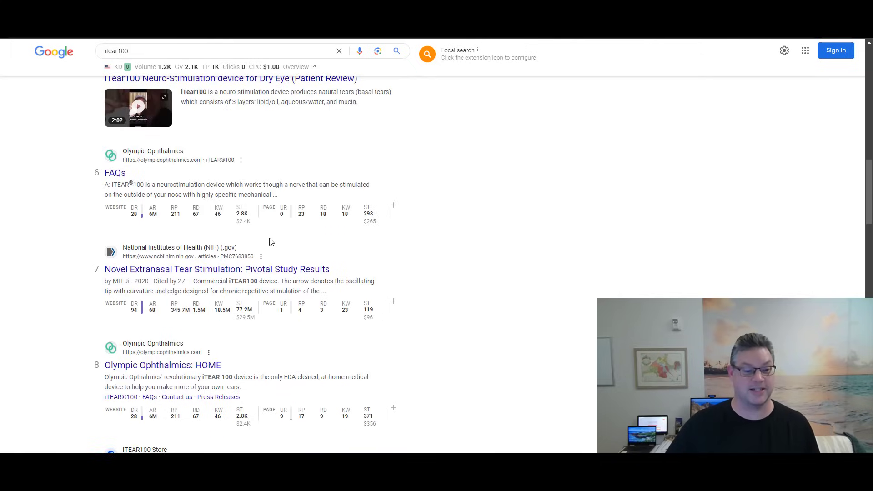
{"action": "scroll", "scroll_direction": "down", "scroll_amount": 3}
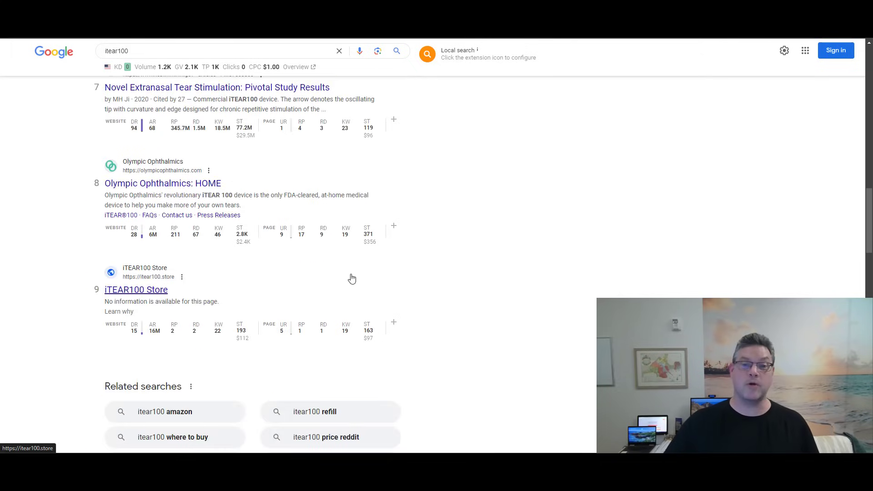
{"action": "scroll", "scroll_direction": "up", "scroll_amount": 3}
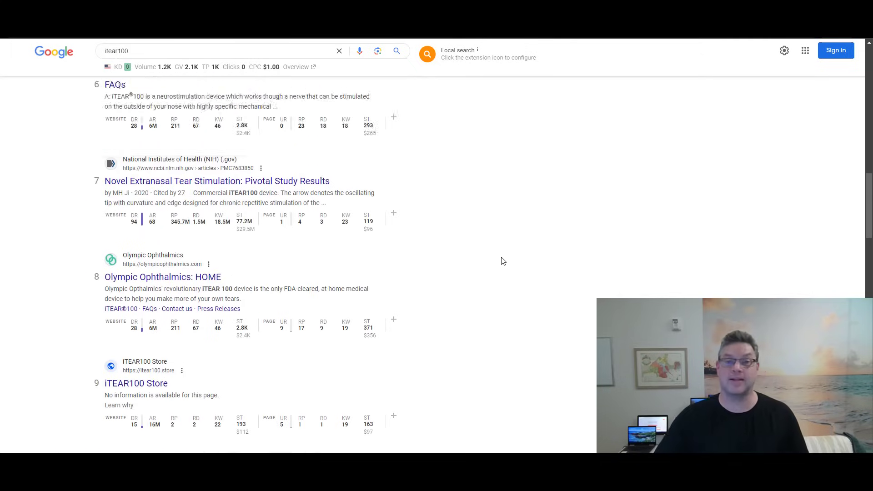
{"action": "scroll", "scroll_direction": "up", "scroll_amount": 3}
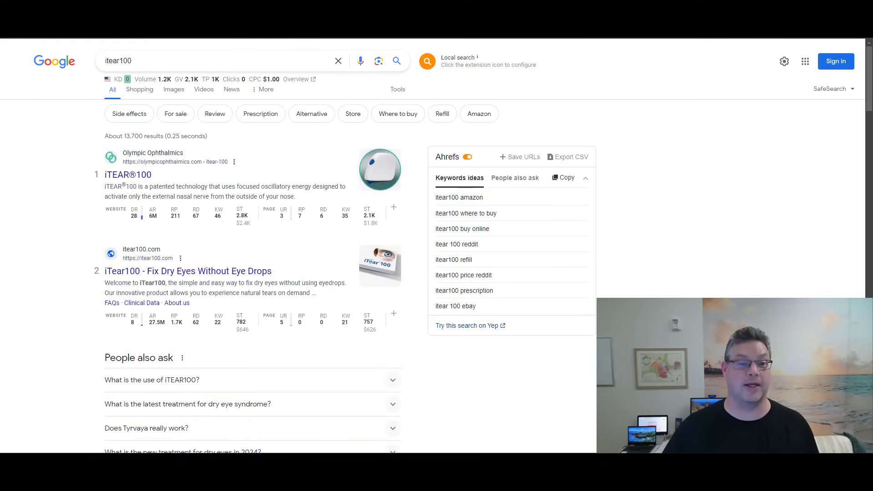
{"action": "mouse_move", "coordinate": [128, 174]}
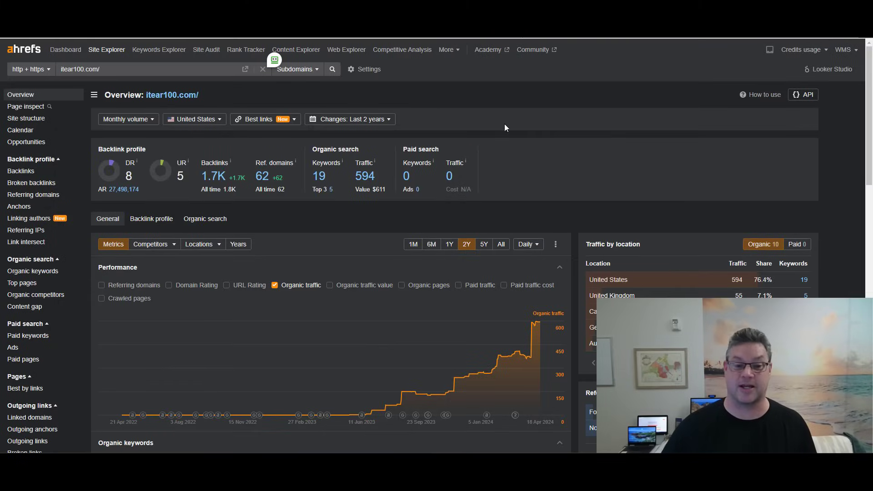
{"action": "mouse_move", "coordinate": [530, 89]}
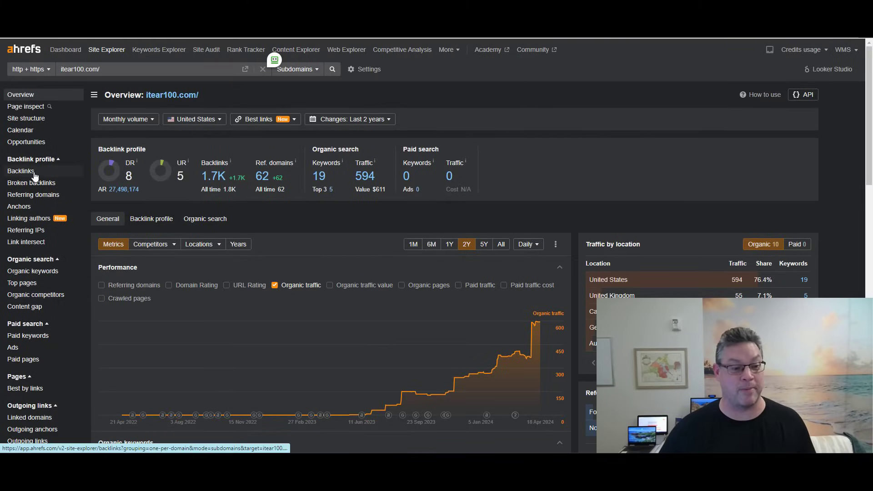
{"action": "mouse_move", "coordinate": [33, 194]}
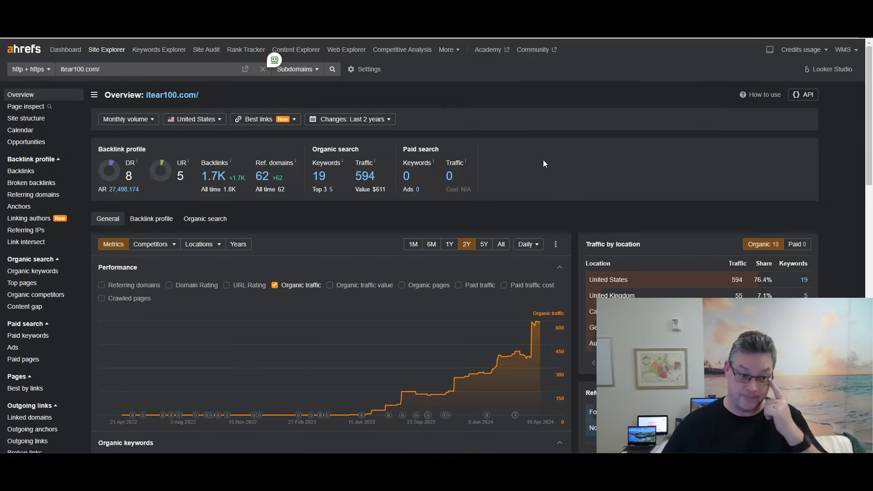
Step: Open the Referring domains report listing itear100.com's 62 linking domains
{"action": "left_click", "coordinate": [33, 194]}
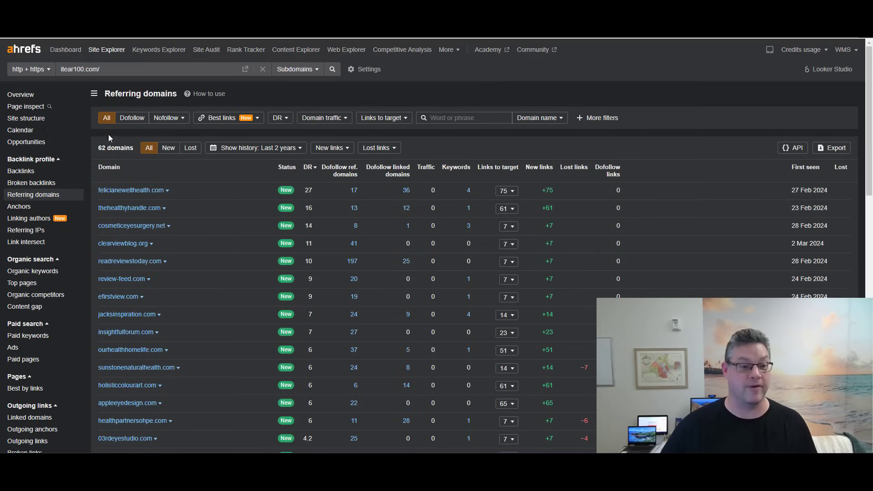
{"action": "mouse_move", "coordinate": [138, 193]}
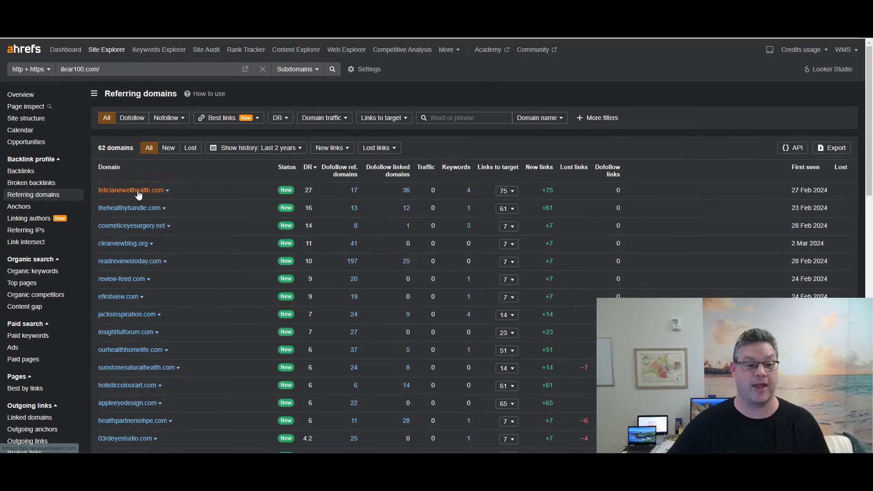
Step: Scroll through the first page of referring domains and go to page 2
{"action": "scroll", "scroll_direction": "down", "scroll_amount": 3}
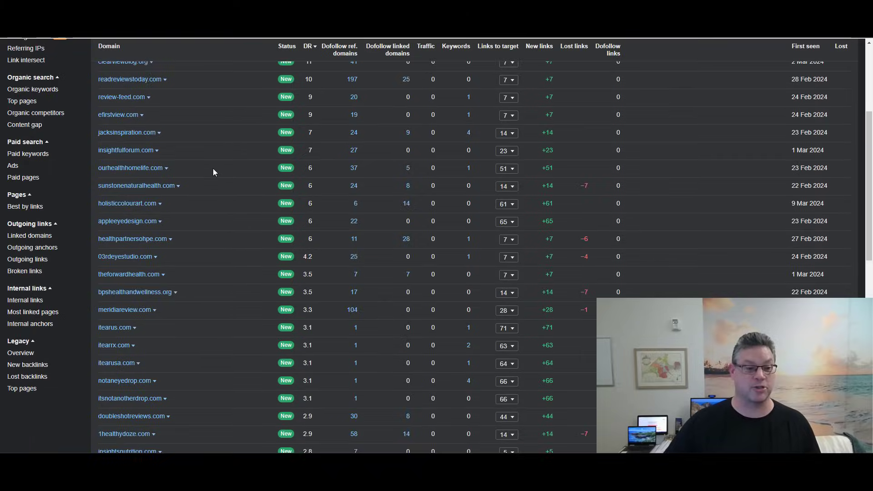
{"action": "scroll", "scroll_direction": "down", "scroll_amount": 3}
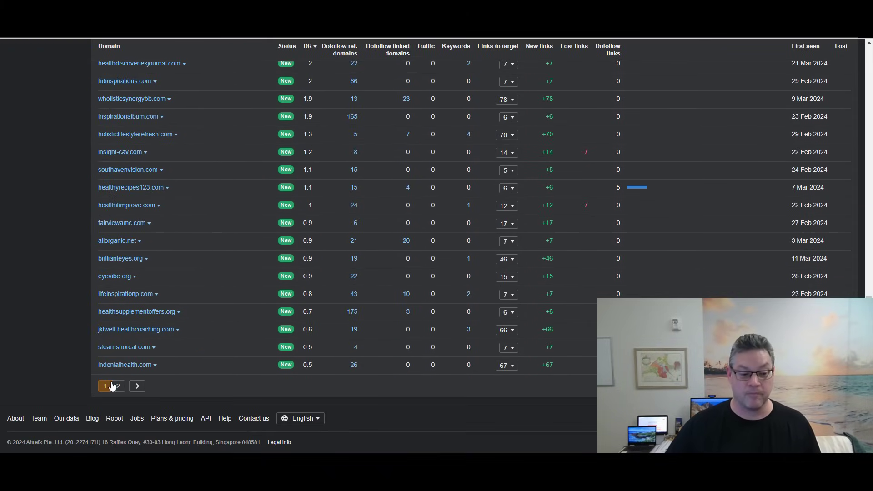
{"action": "left_click", "coordinate": [117, 386]}
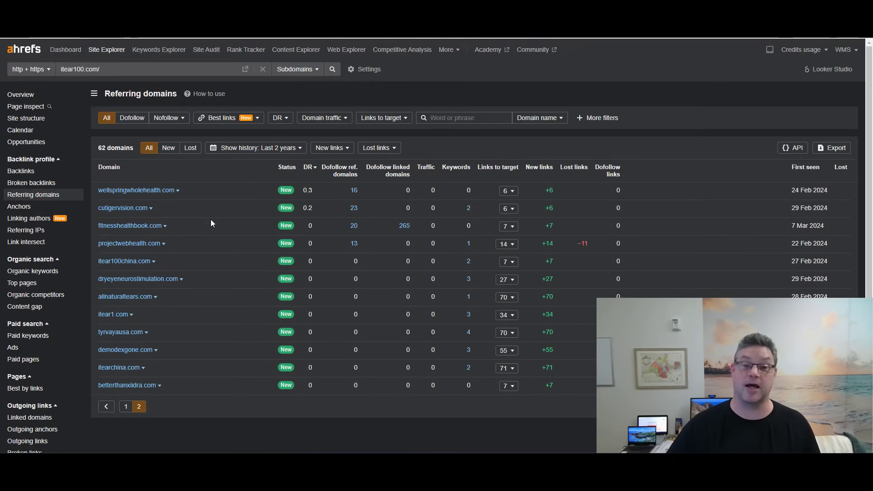
{"action": "mouse_move", "coordinate": [241, 186]}
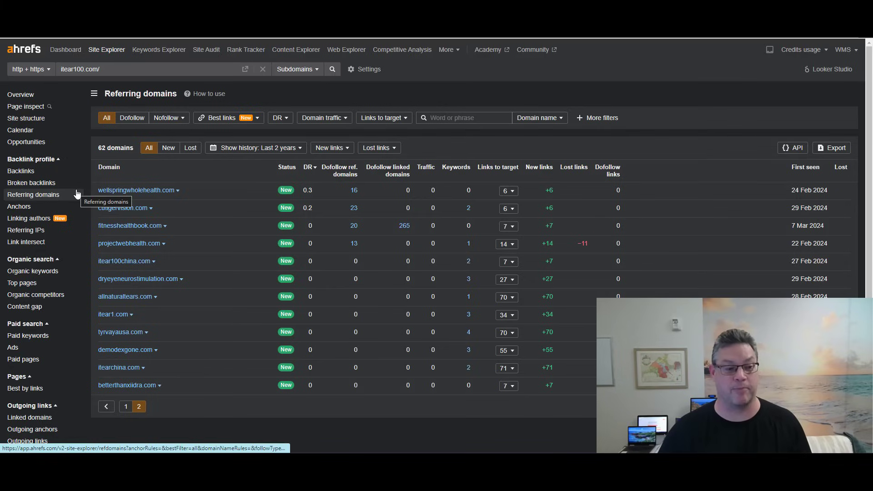
{"action": "mouse_move", "coordinate": [103, 180]}
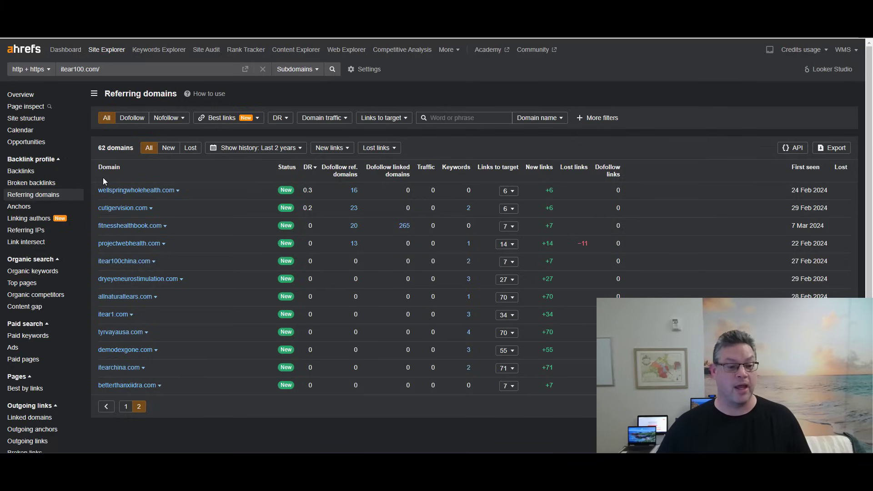
{"action": "mouse_move", "coordinate": [173, 236]}
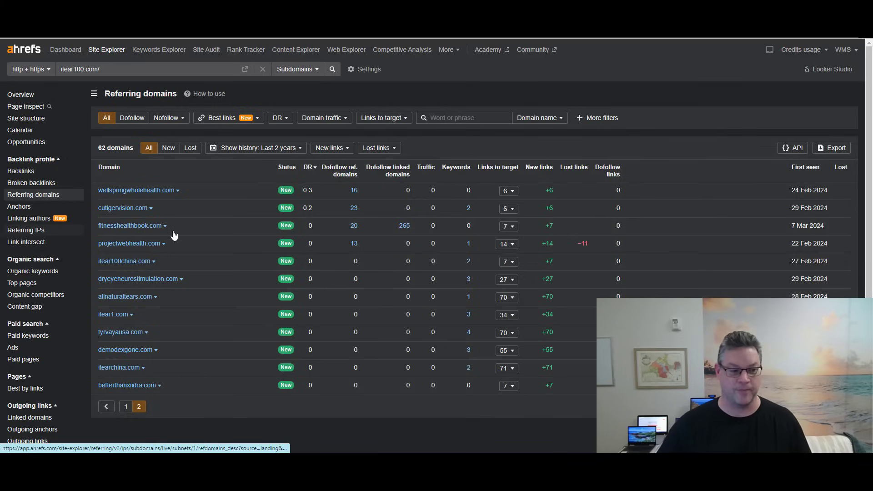
{"action": "left_click", "coordinate": [25, 216]}
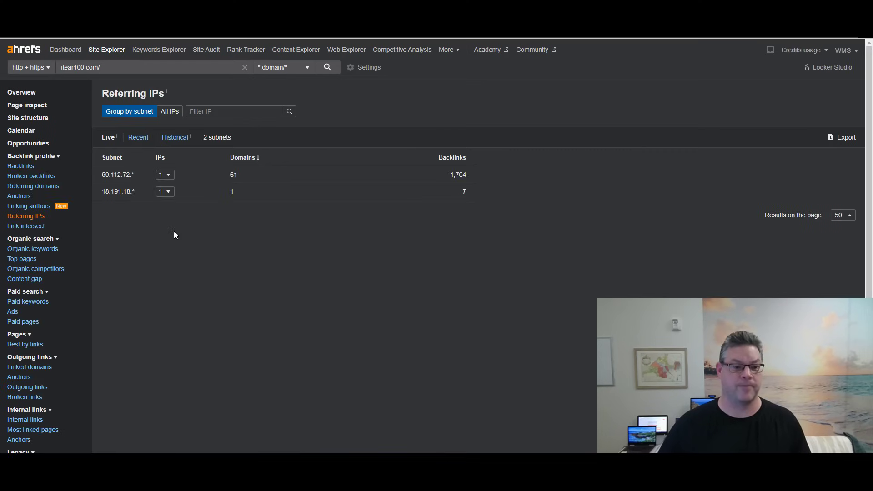
{"action": "mouse_move", "coordinate": [179, 157]}
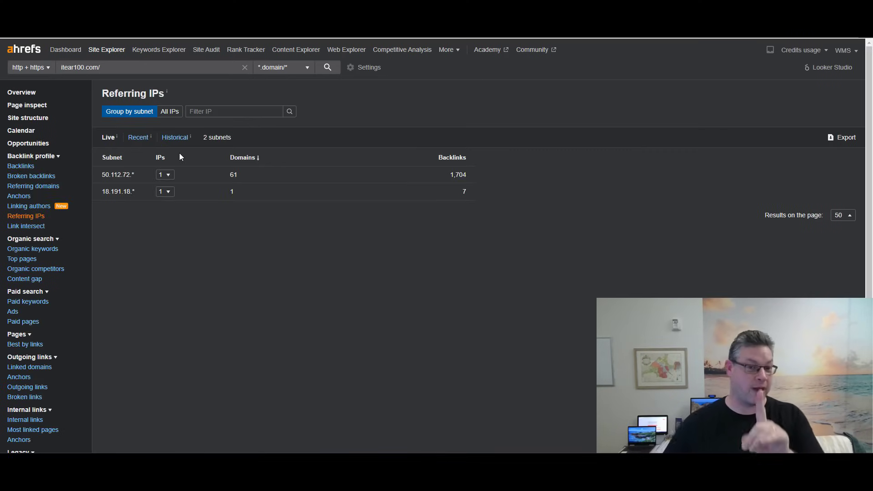
{"action": "mouse_move", "coordinate": [180, 181]}
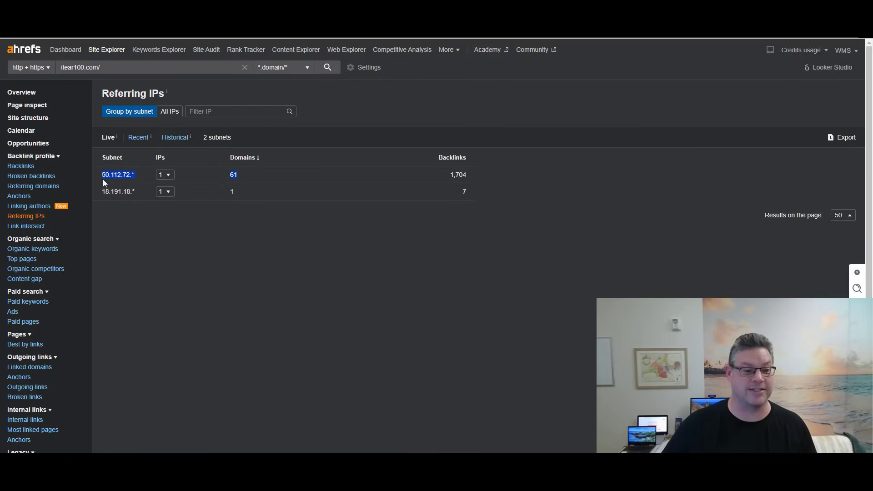
{"action": "mouse_move", "coordinate": [255, 179]}
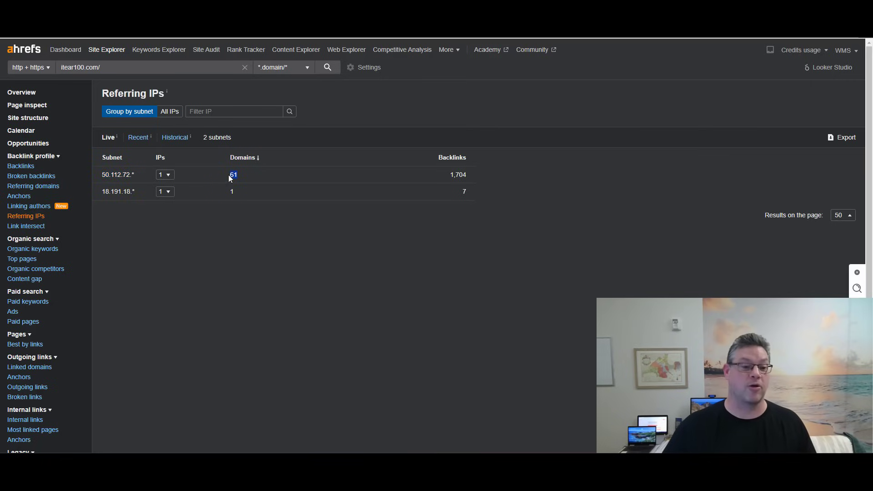
{"action": "mouse_move", "coordinate": [233, 174]}
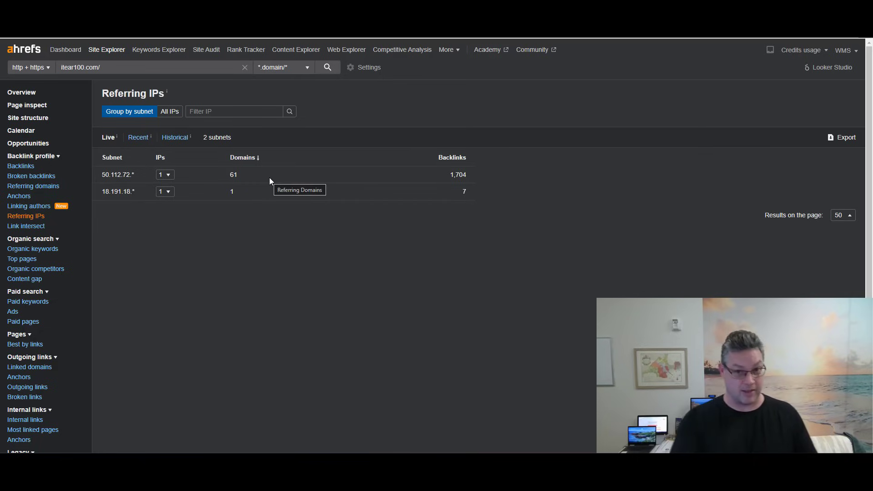
{"action": "mouse_move", "coordinate": [196, 129]}
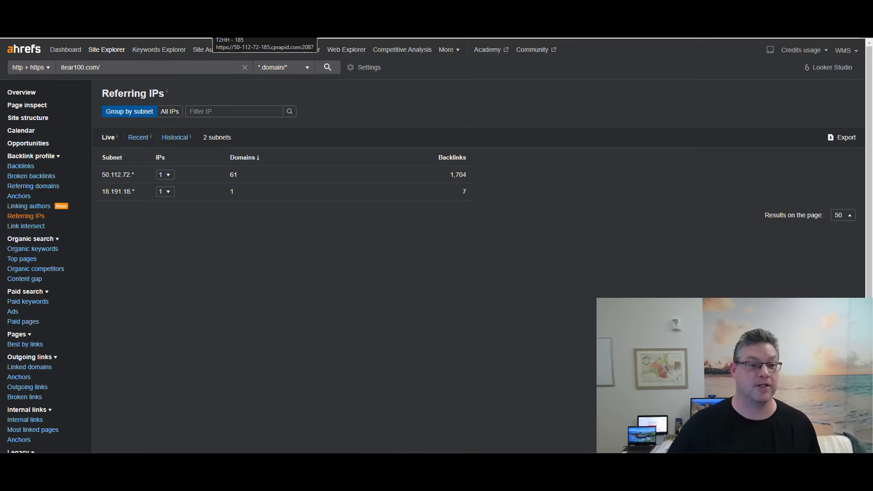
{"action": "mouse_move", "coordinate": [405, 262]}
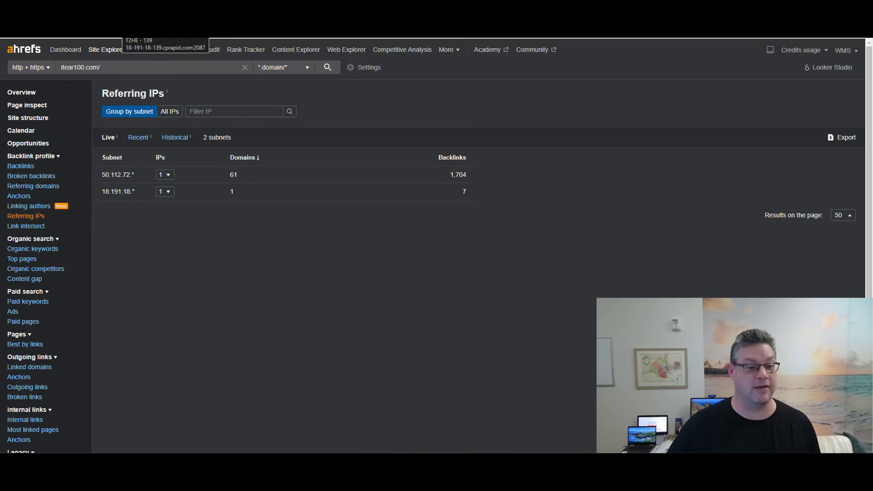
{"action": "mouse_move", "coordinate": [337, 278]}
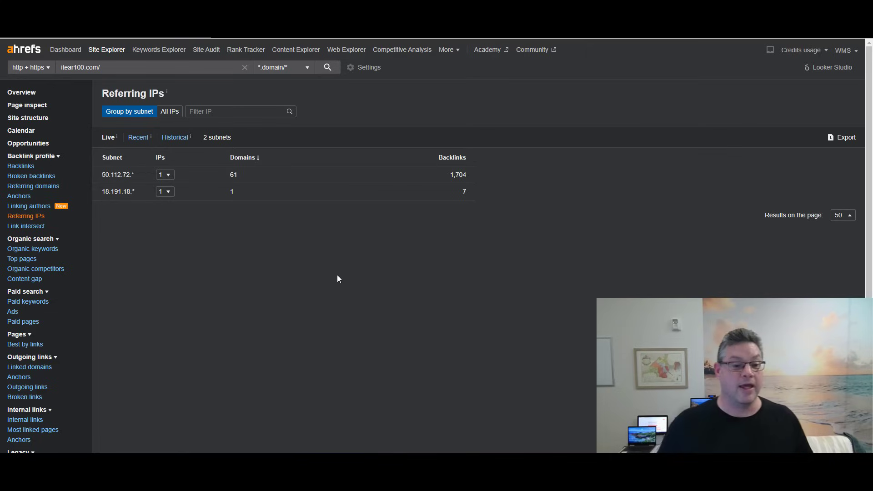
{"action": "mouse_move", "coordinate": [255, 192]}
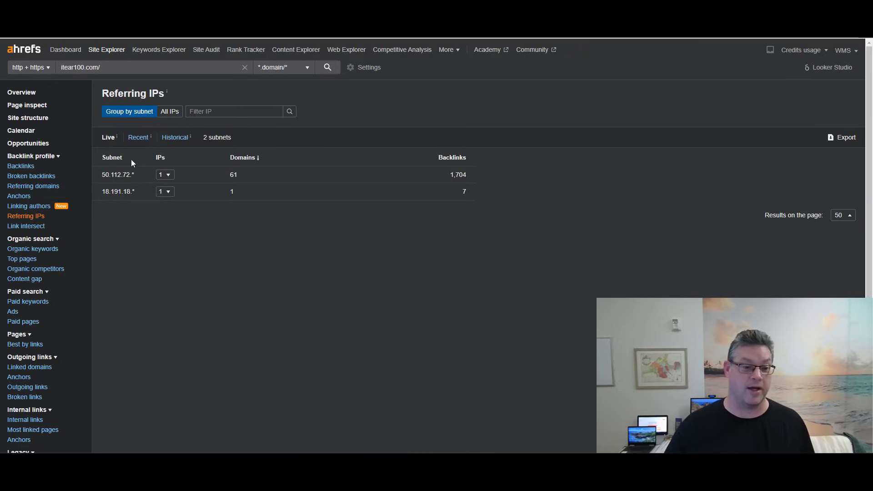
{"action": "mouse_move", "coordinate": [151, 285]}
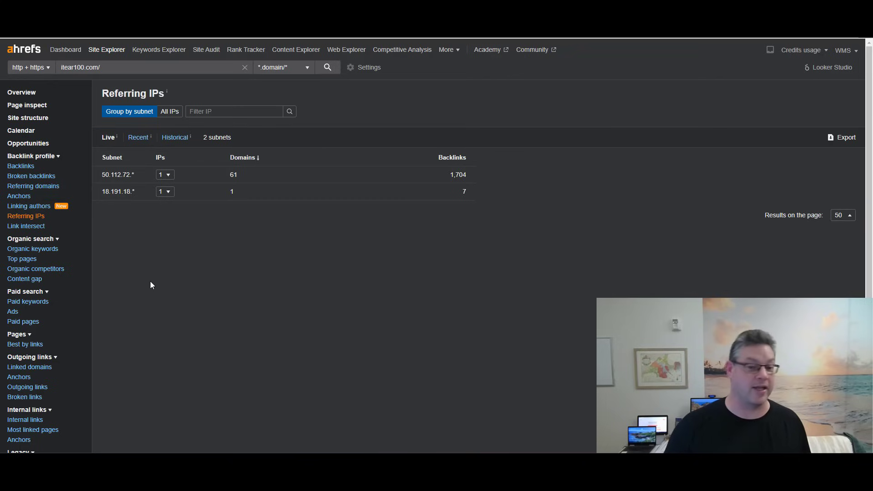
{"action": "mouse_move", "coordinate": [461, 195]}
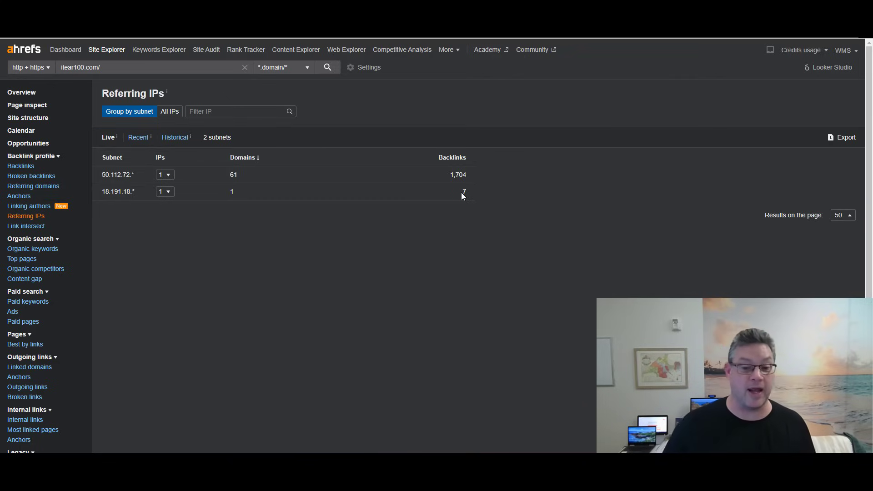
{"action": "mouse_move", "coordinate": [344, 237]}
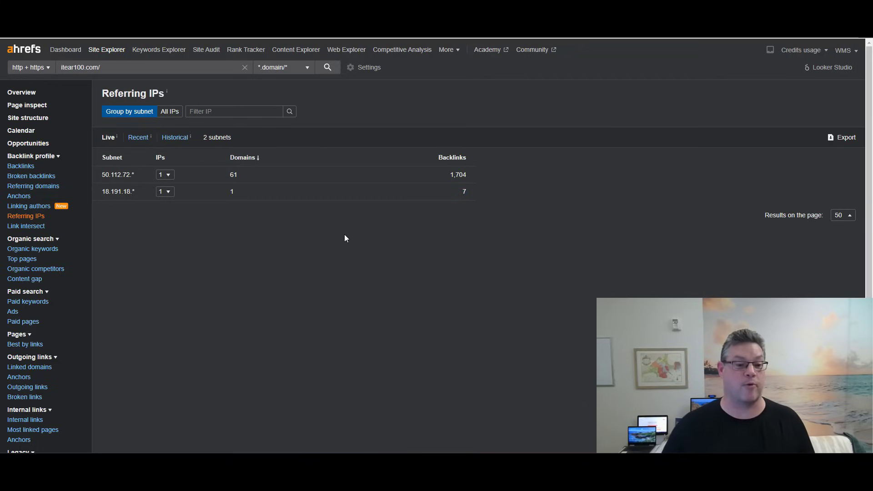
{"action": "mouse_move", "coordinate": [439, 194]}
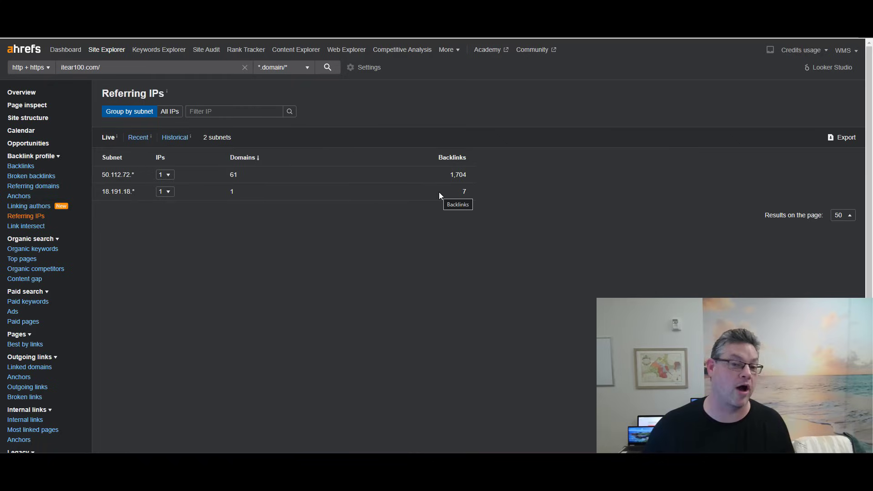
{"action": "mouse_move", "coordinate": [387, 251]}
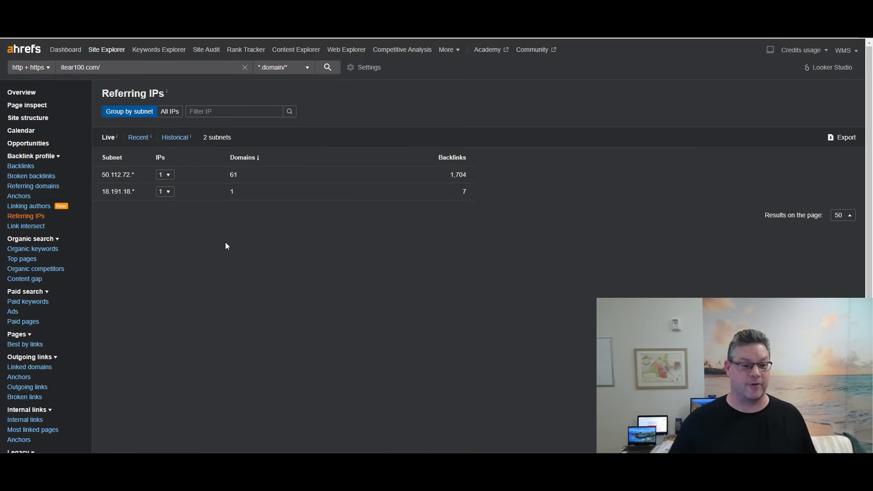
{"action": "mouse_move", "coordinate": [332, 312]}
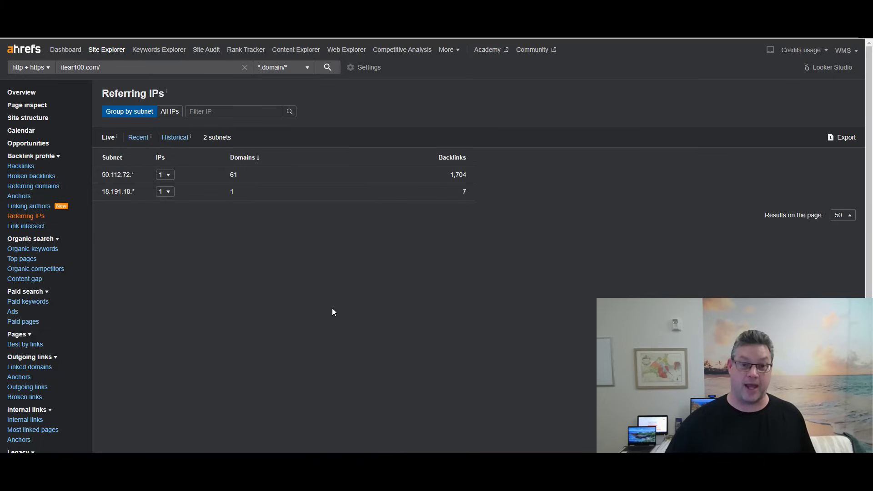
{"action": "mouse_move", "coordinate": [336, 313]}
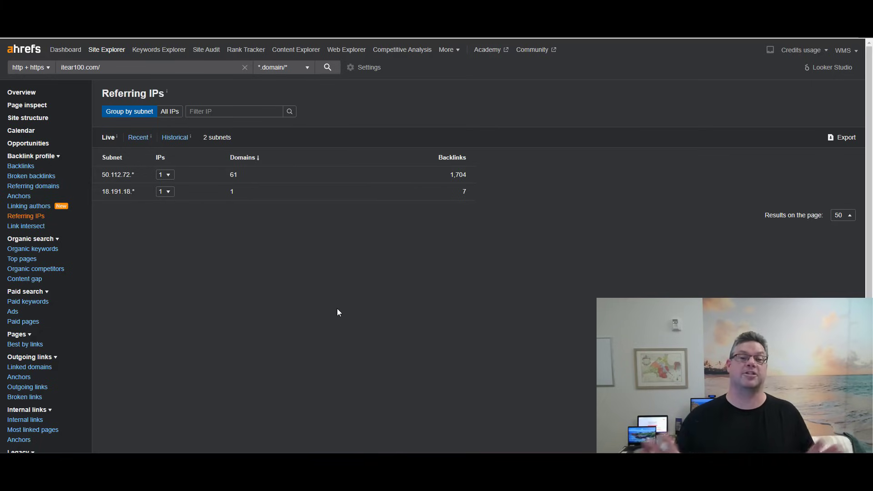
{"action": "mouse_move", "coordinate": [384, 271]}
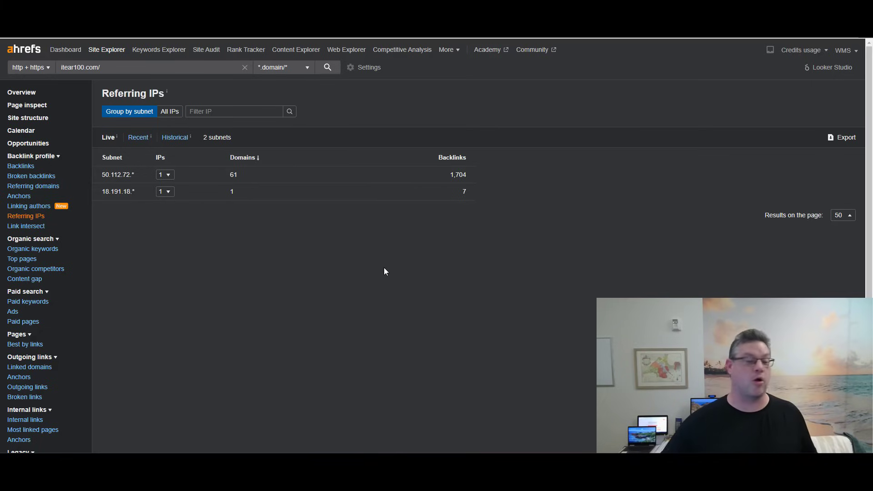
{"action": "mouse_move", "coordinate": [265, 205]}
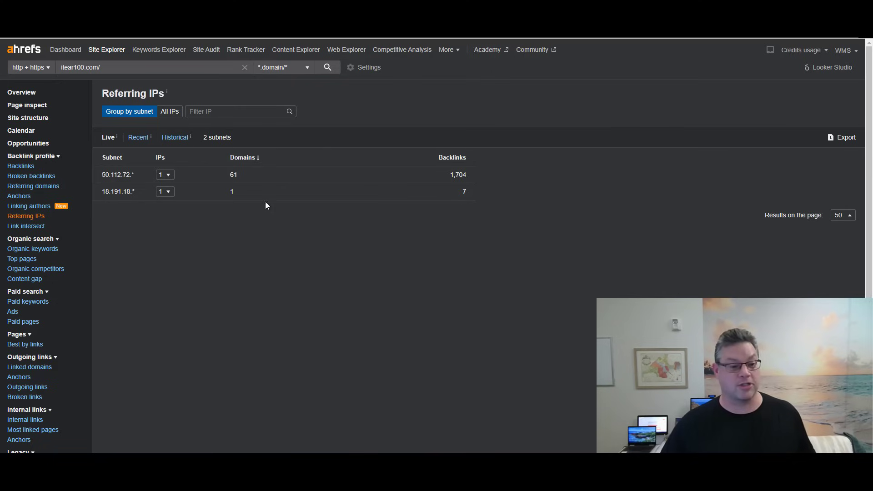
{"action": "mouse_move", "coordinate": [316, 273]}
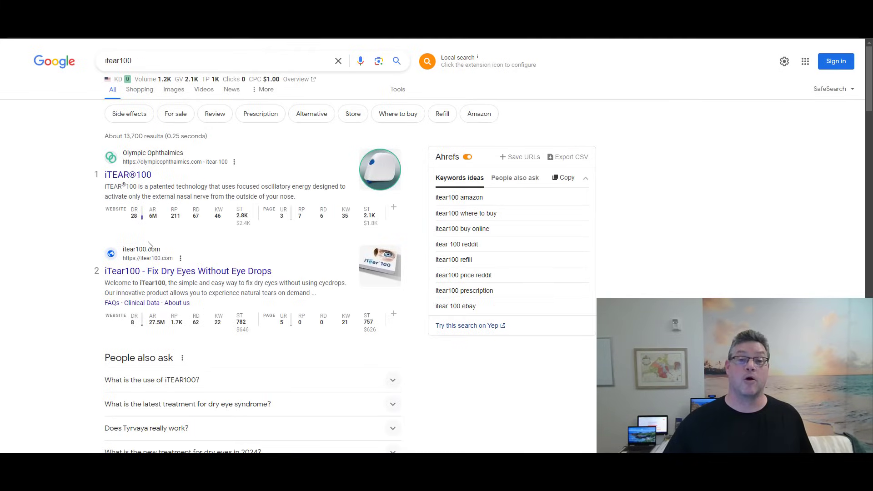
{"action": "mouse_move", "coordinate": [206, 161]}
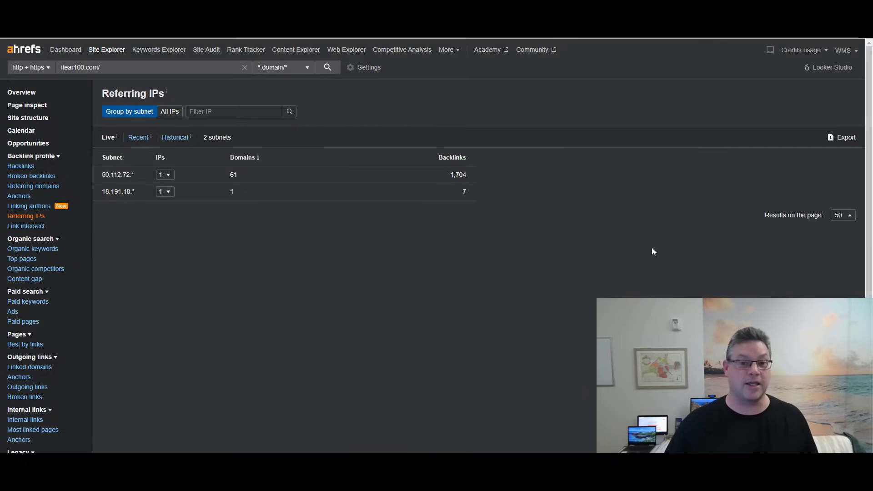
{"action": "mouse_move", "coordinate": [533, 104]}
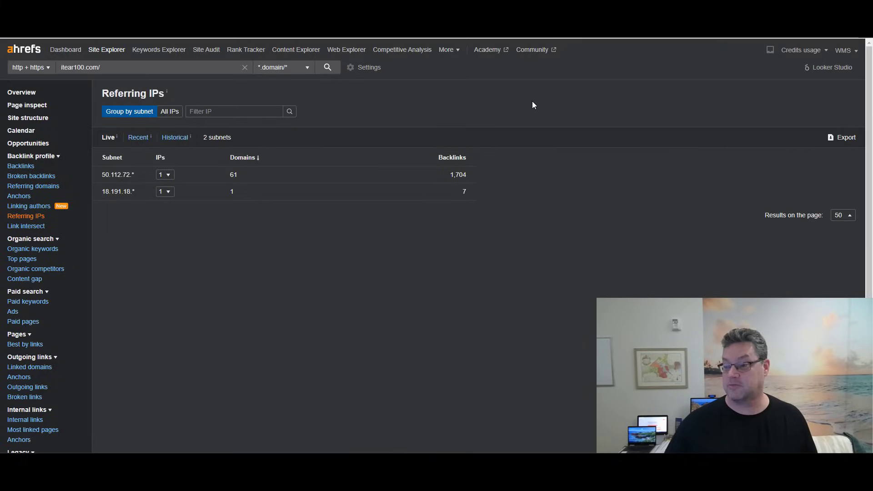
{"action": "mouse_move", "coordinate": [545, 114]}
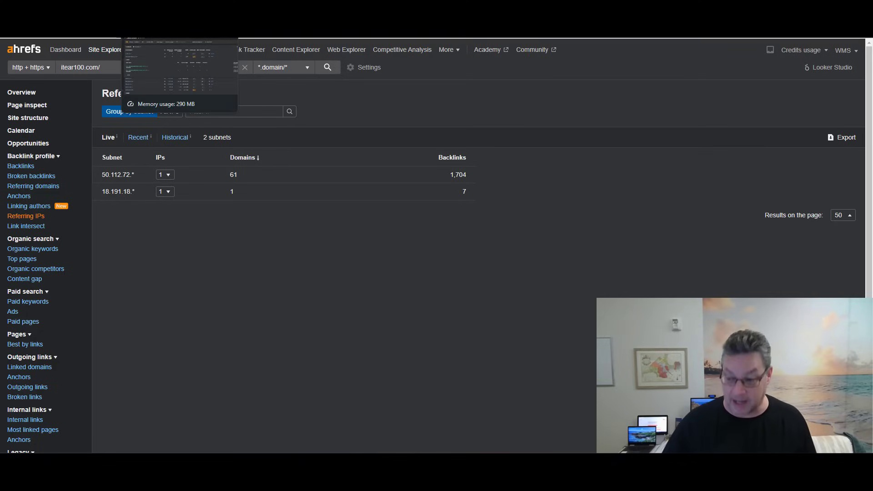
{"action": "left_click", "coordinate": [29, 369]}
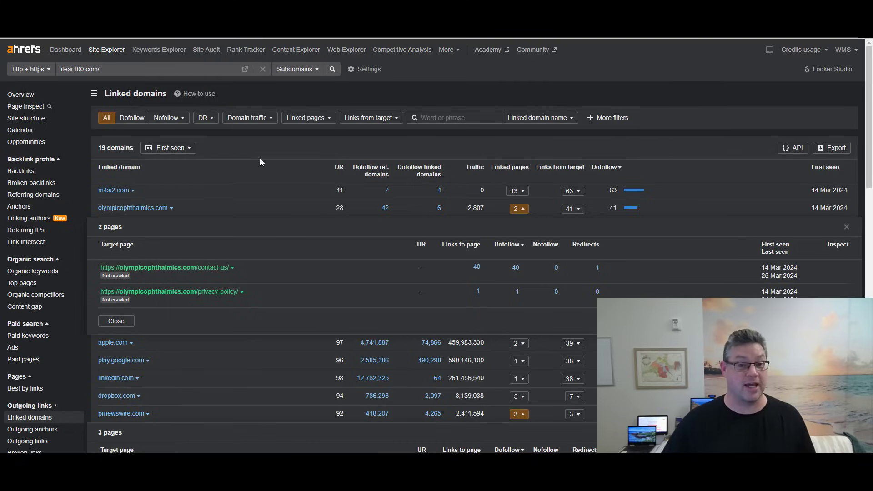
Step: Review linked pages for prnewswire.com, newswire.com, reviewofoptometry.com and nih.gov, then open nih.gov's PubMed link
{"action": "scroll", "scroll_direction": "down", "scroll_amount": 3}
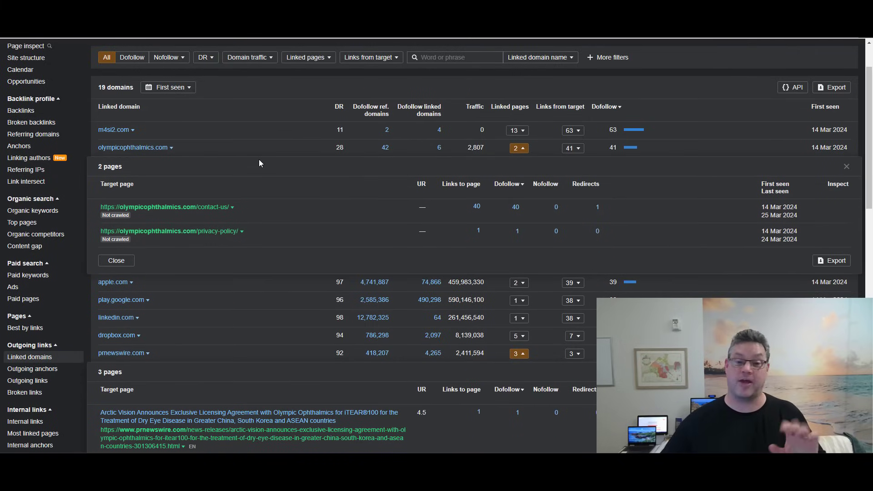
{"action": "mouse_move", "coordinate": [133, 147]}
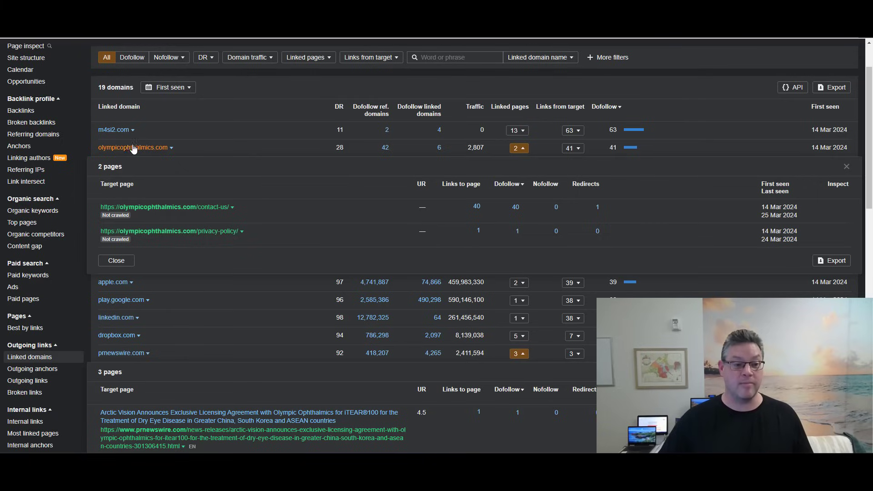
{"action": "mouse_move", "coordinate": [153, 154]}
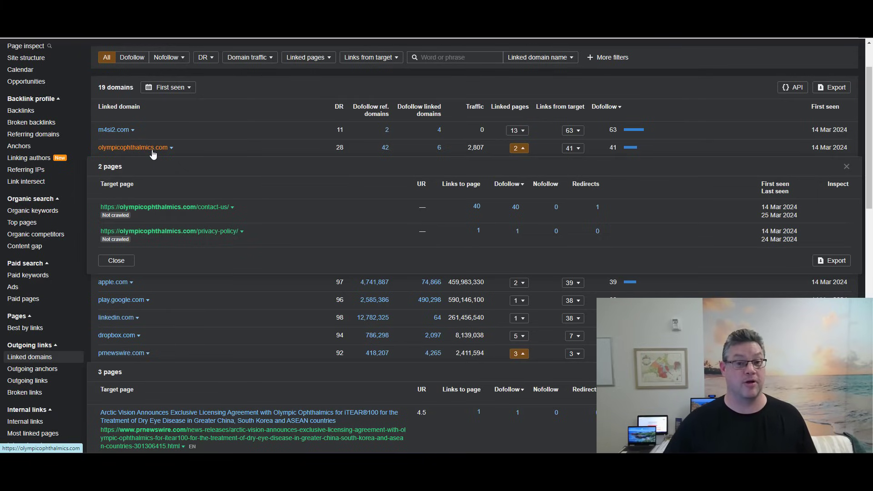
{"action": "scroll", "scroll_direction": "down", "scroll_amount": 3}
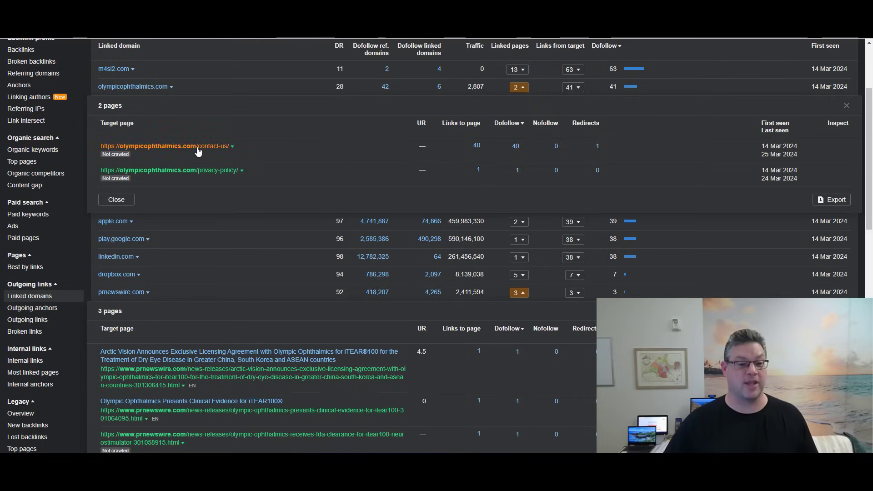
{"action": "mouse_move", "coordinate": [538, 159]}
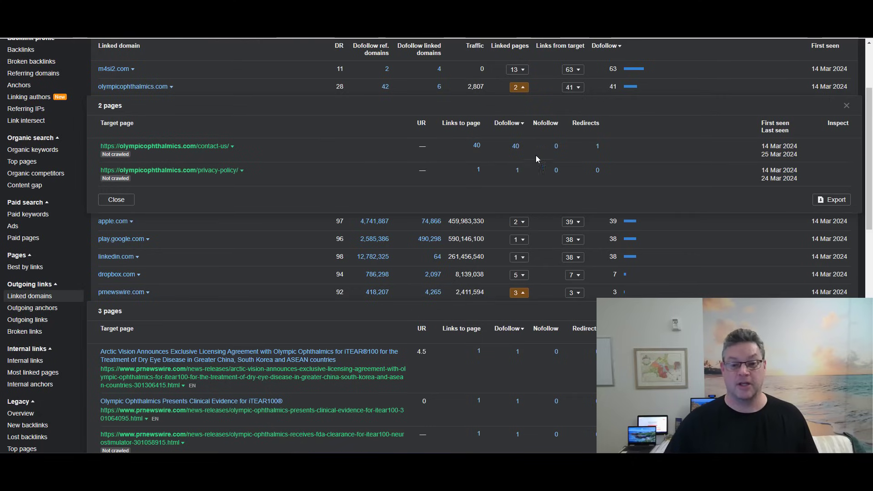
{"action": "scroll", "scroll_direction": "down", "scroll_amount": 3}
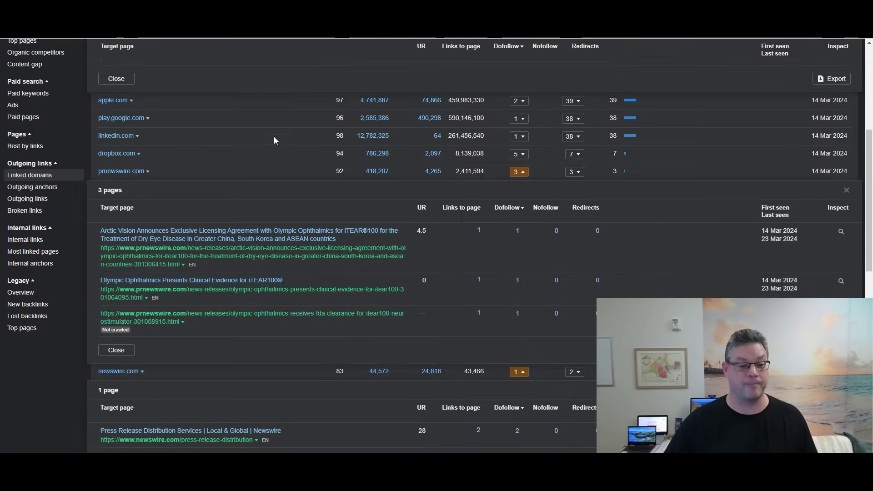
{"action": "scroll", "scroll_direction": "down", "scroll_amount": 3}
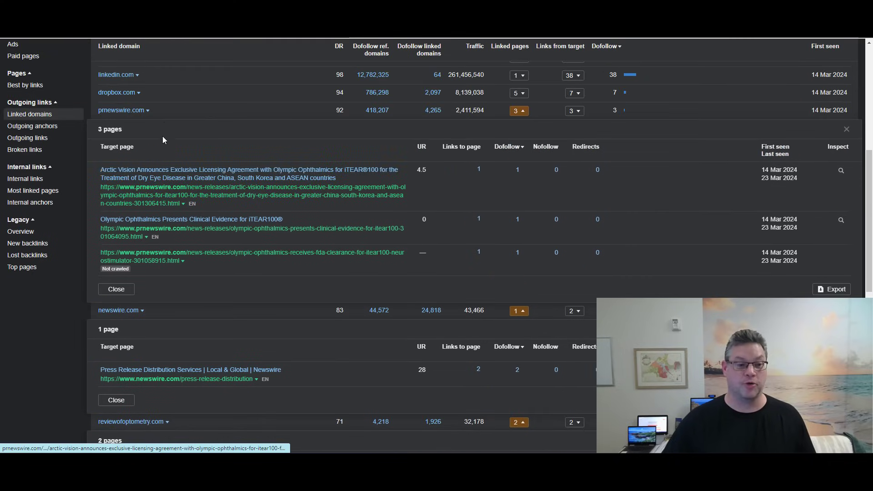
{"action": "mouse_move", "coordinate": [120, 110]}
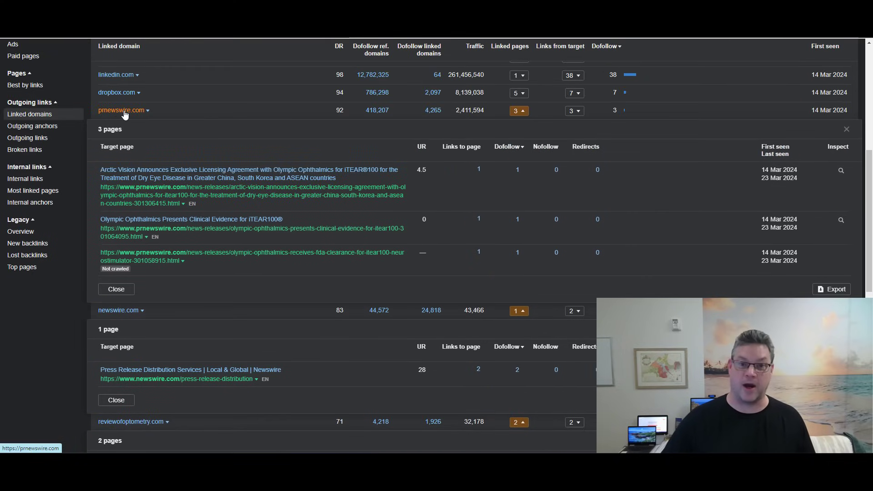
{"action": "mouse_move", "coordinate": [231, 238]}
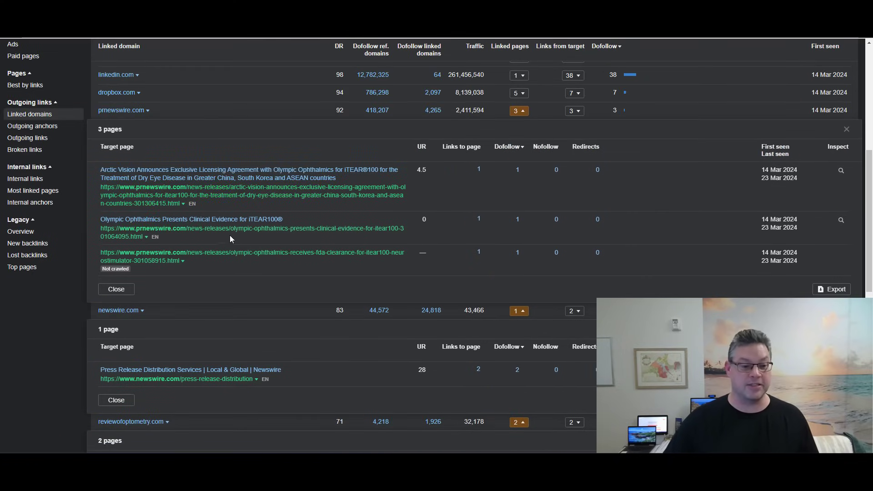
{"action": "mouse_move", "coordinate": [235, 261]}
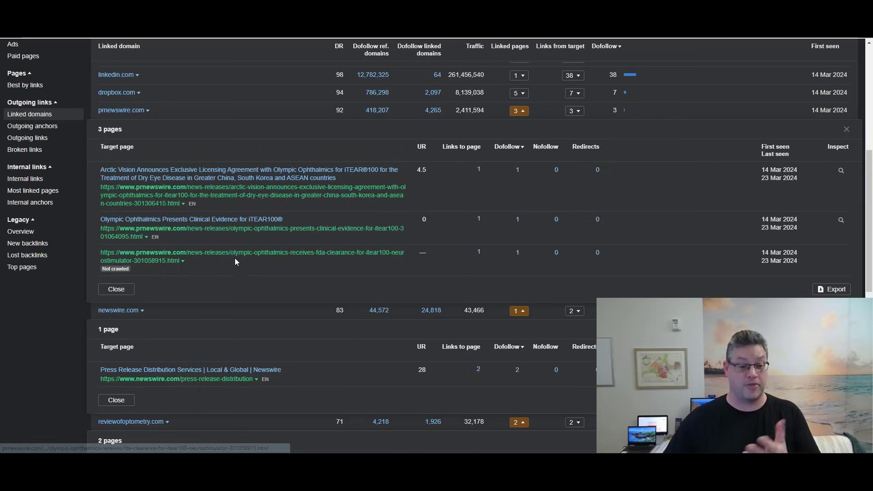
{"action": "mouse_move", "coordinate": [278, 256]}
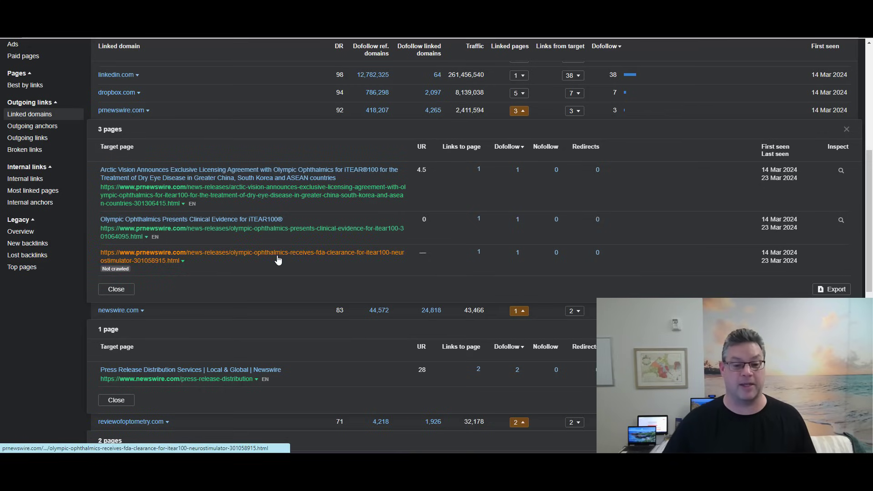
{"action": "mouse_move", "coordinate": [277, 256]}
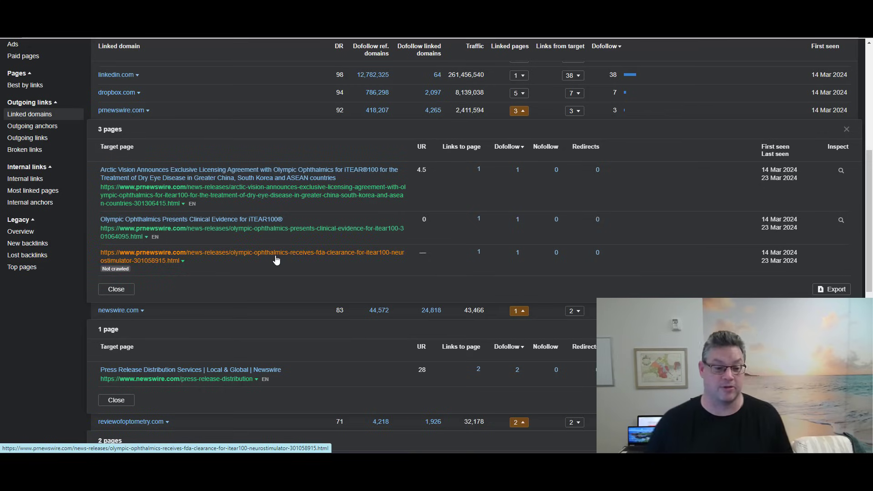
{"action": "scroll", "scroll_direction": "down", "scroll_amount": 3}
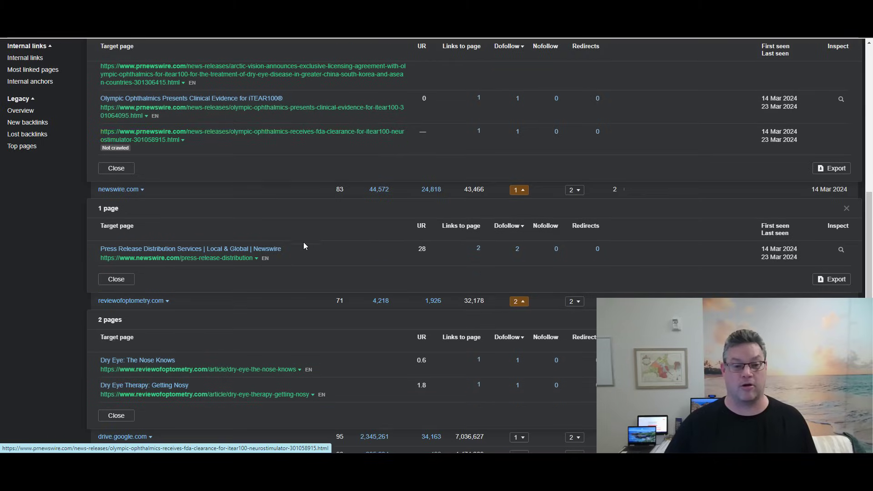
{"action": "scroll", "scroll_direction": "down", "scroll_amount": 3}
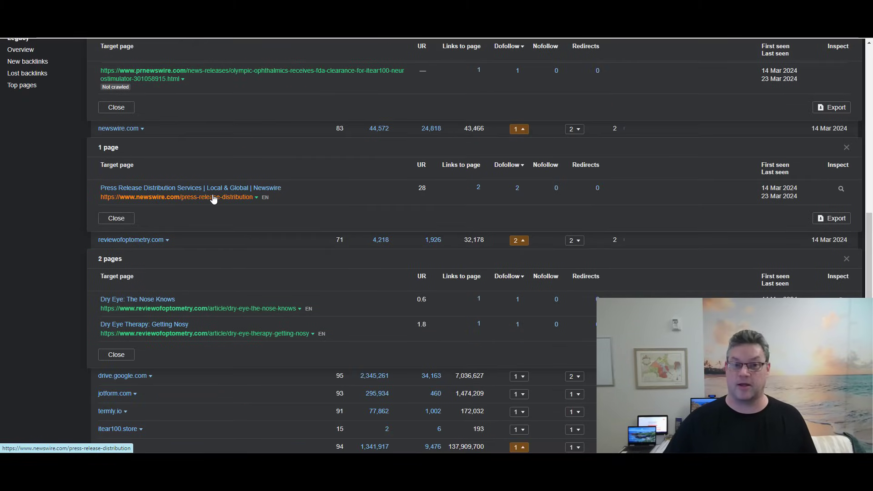
{"action": "scroll", "scroll_direction": "down", "scroll_amount": 3}
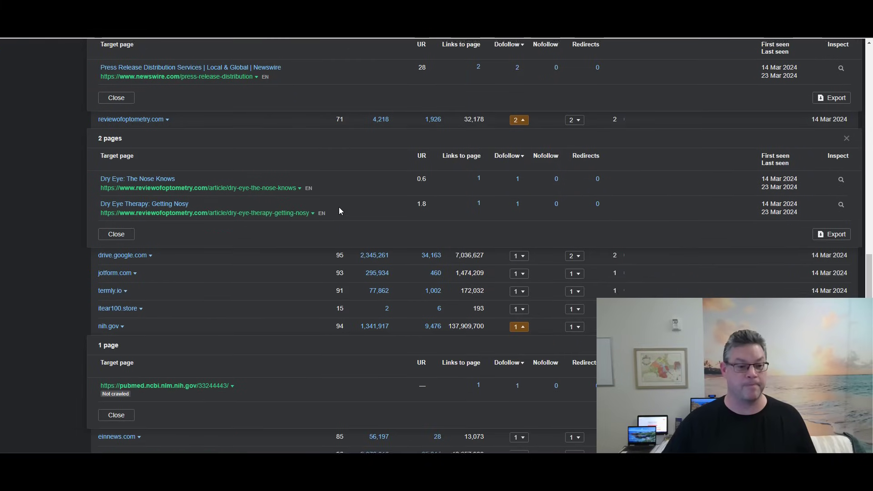
{"action": "mouse_move", "coordinate": [265, 224]}
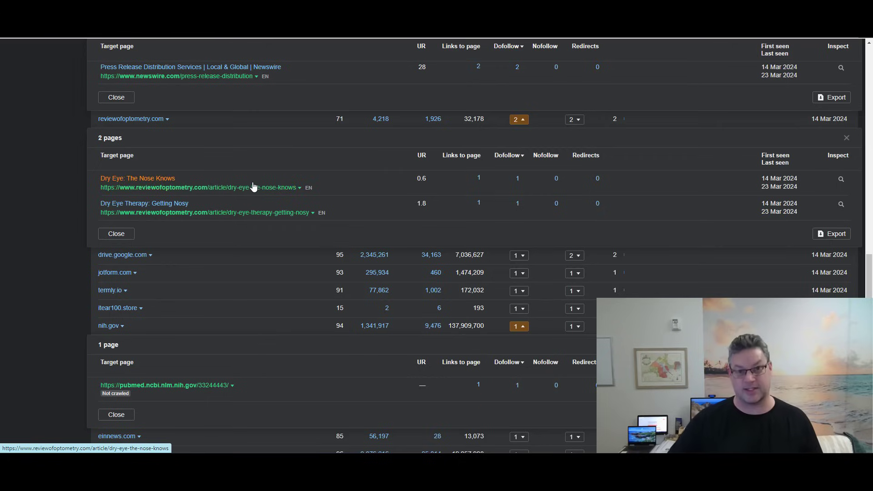
{"action": "mouse_move", "coordinate": [272, 249]}
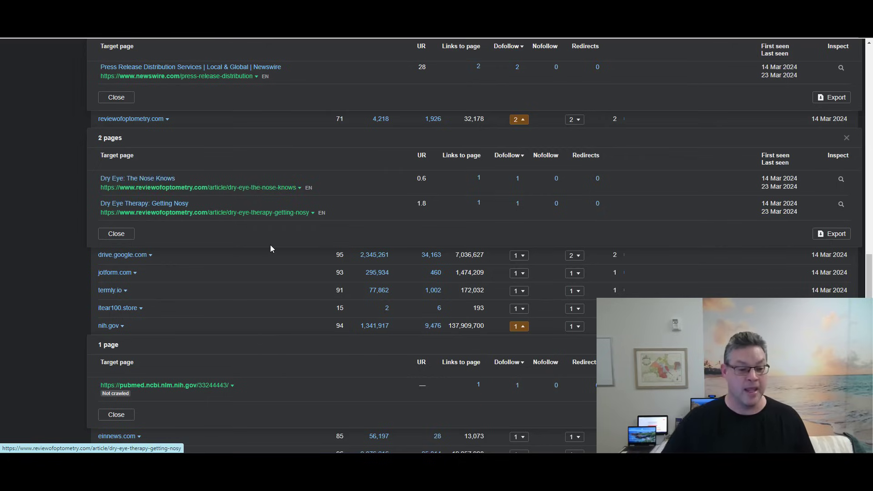
{"action": "scroll", "scroll_direction": "down", "scroll_amount": 3}
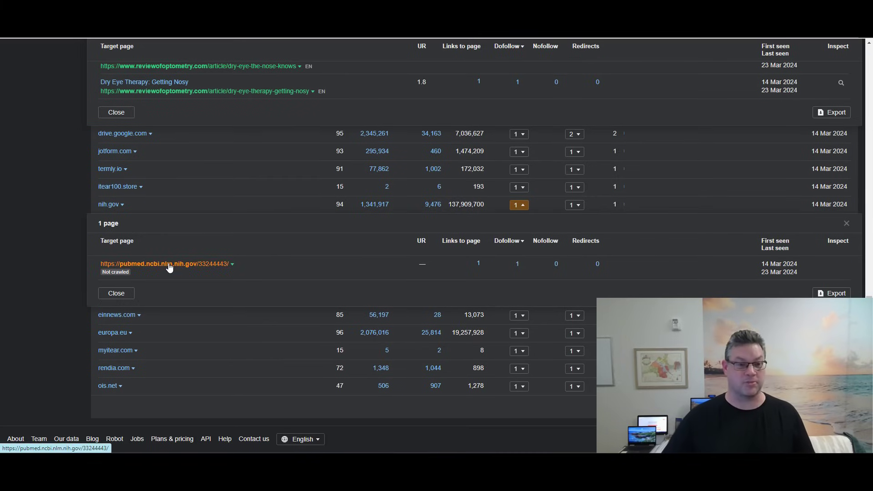
{"action": "left_click", "coordinate": [161, 263]}
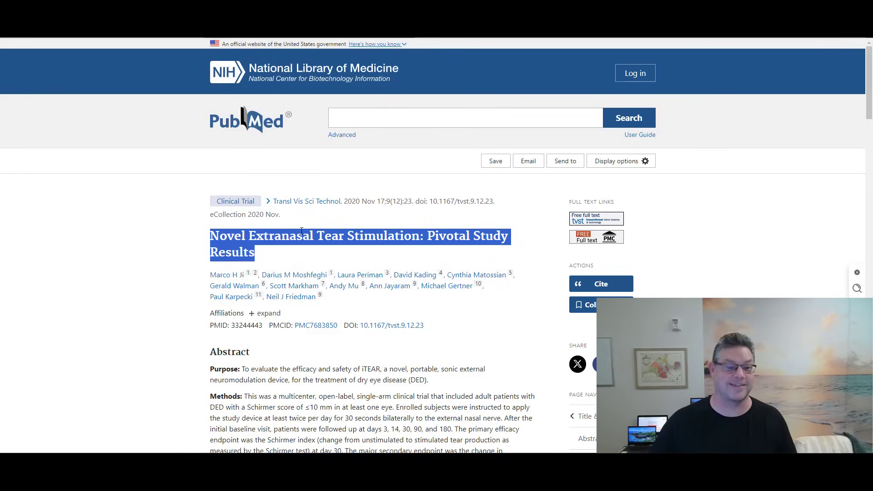
{"action": "double_click", "coordinate": [281, 235]}
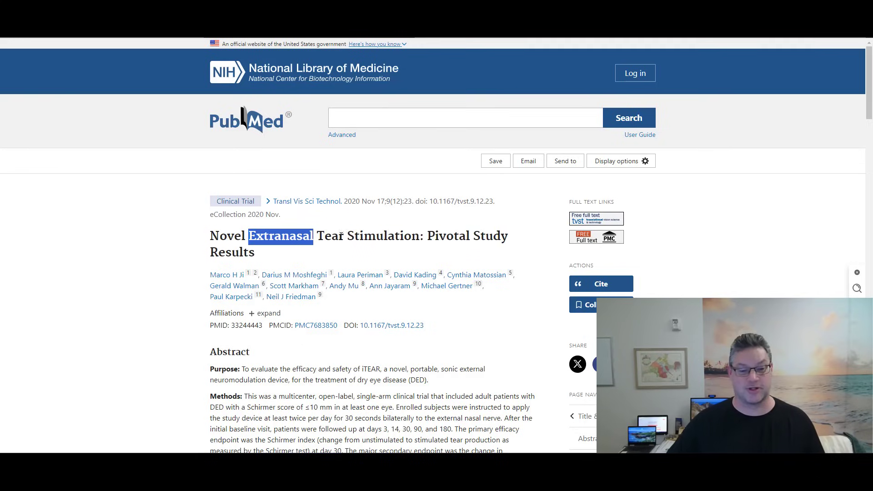
{"action": "double_click", "coordinate": [383, 236]}
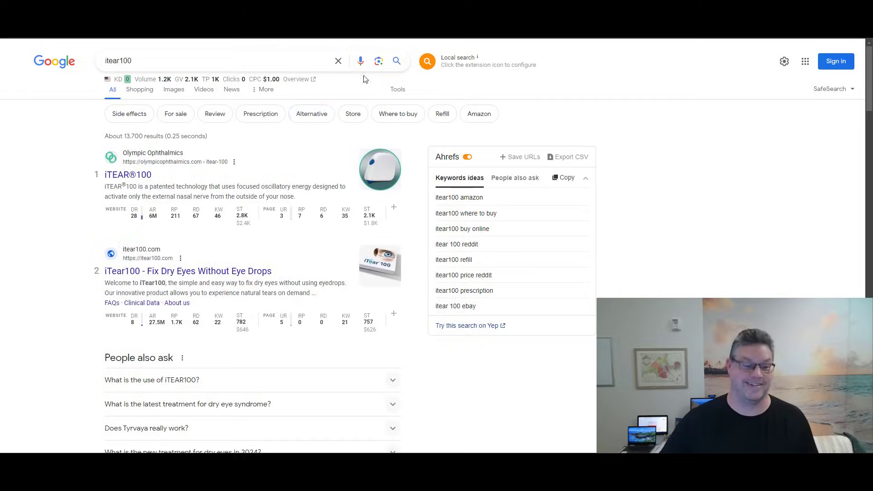
Step: Scroll through the Google itear100 results and their Ahrefs toolbar authority metrics
{"action": "scroll", "scroll_direction": "down", "scroll_amount": 3}
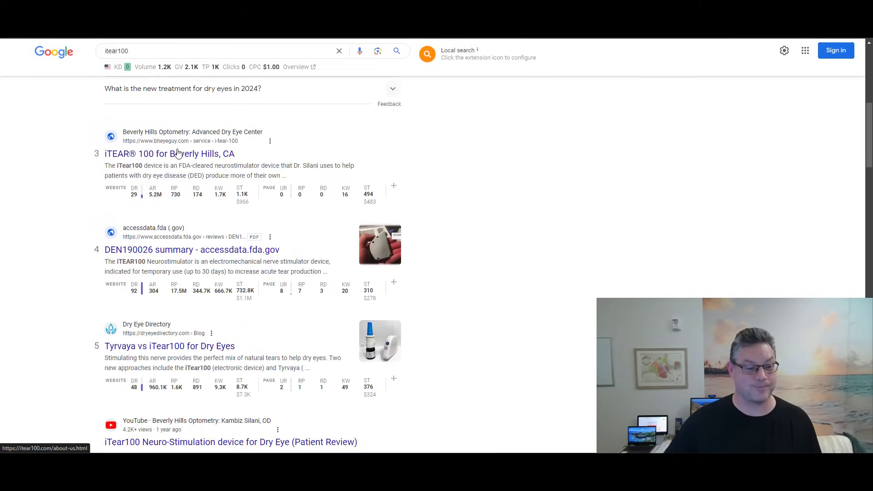
{"action": "scroll", "scroll_direction": "down", "scroll_amount": 3}
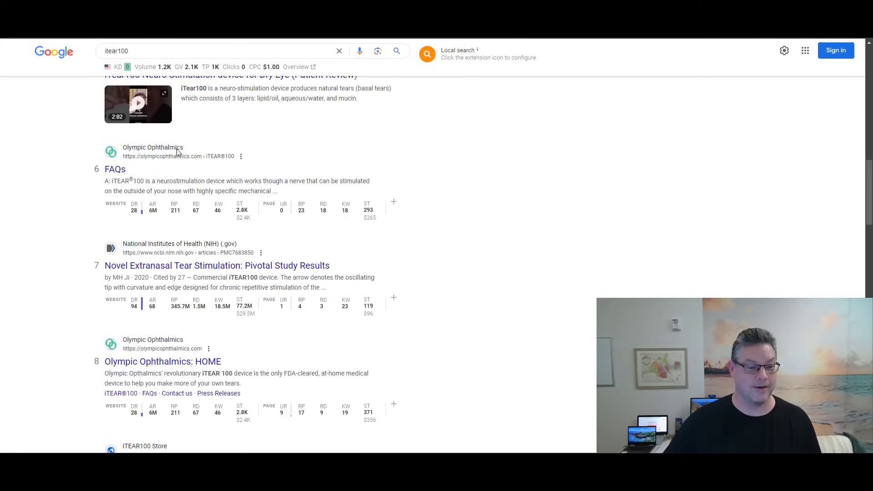
{"action": "scroll", "scroll_direction": "down", "scroll_amount": 3}
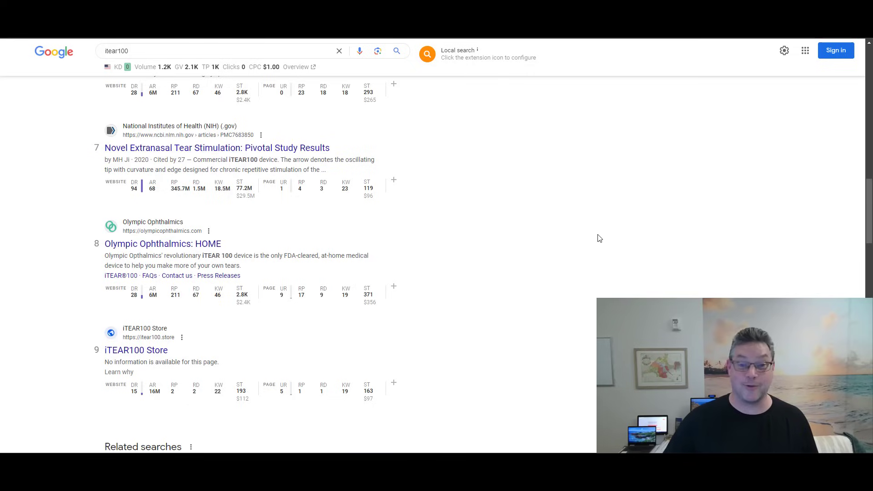
{"action": "scroll", "scroll_direction": "up", "scroll_amount": 3}
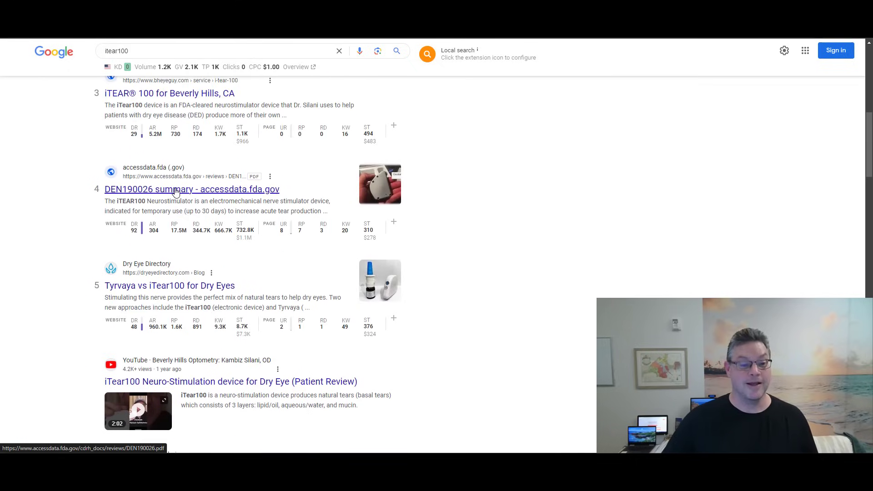
{"action": "mouse_move", "coordinate": [623, 225]}
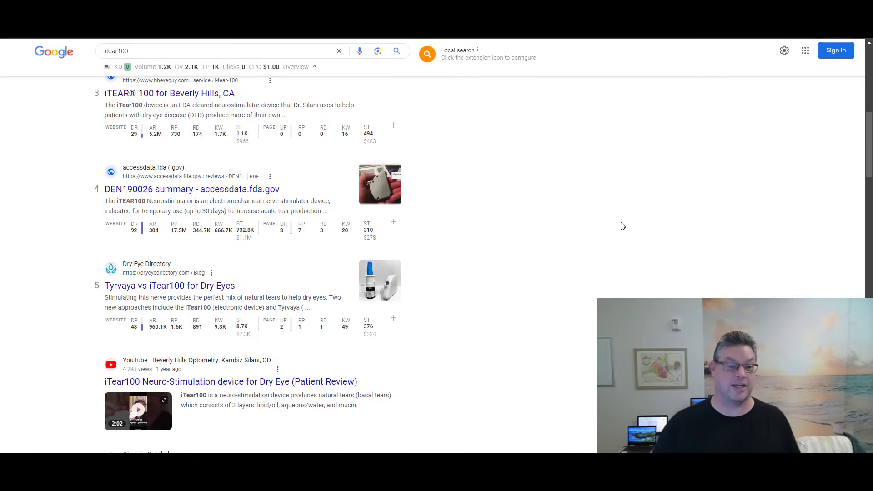
{"action": "mouse_move", "coordinate": [430, 203]}
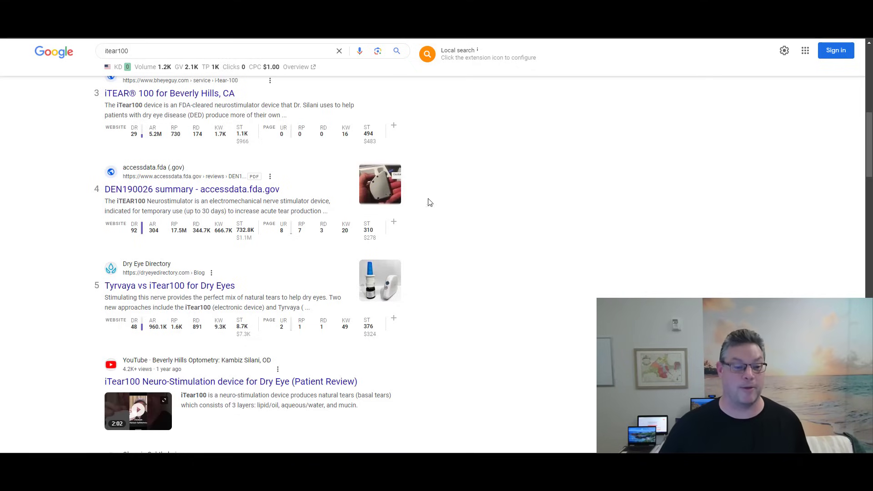
{"action": "scroll", "scroll_direction": "up", "scroll_amount": 3}
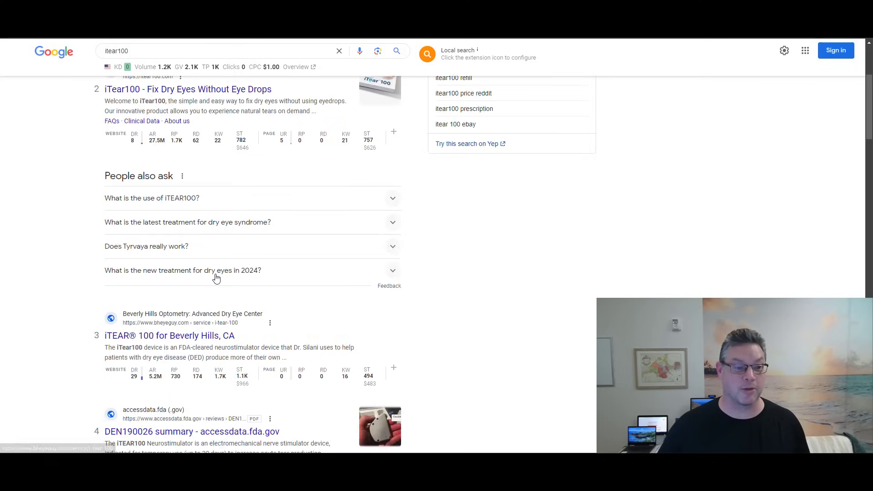
{"action": "scroll", "scroll_direction": "up", "scroll_amount": 3}
{"action": "type", "text": "sp"}
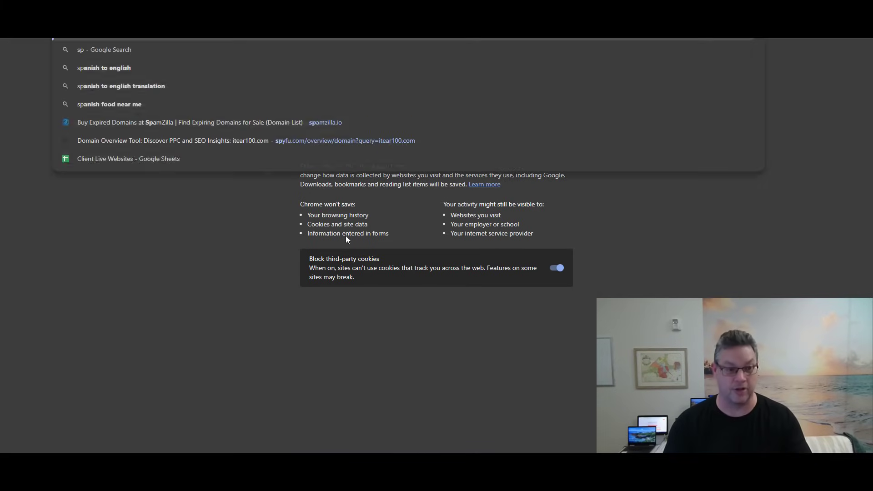
Step: Go to SpyFu, look up the keyword 'itear100', and open its SERP analysis
{"action": "left_click", "coordinate": [222, 140]}
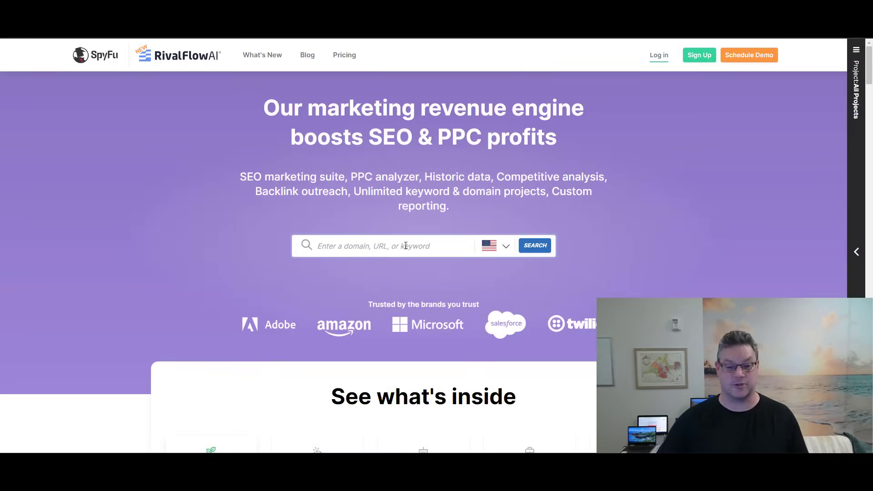
{"action": "type", "text": "itear"}
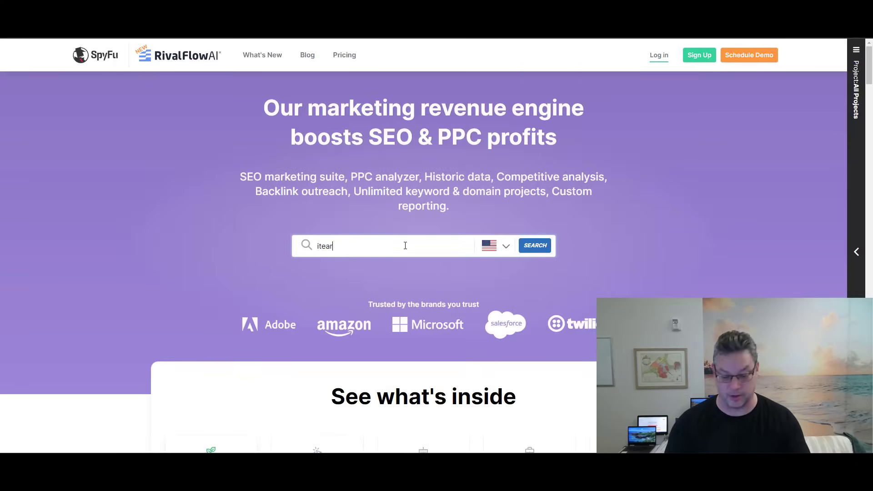
{"action": "left_click", "coordinate": [533, 246]}
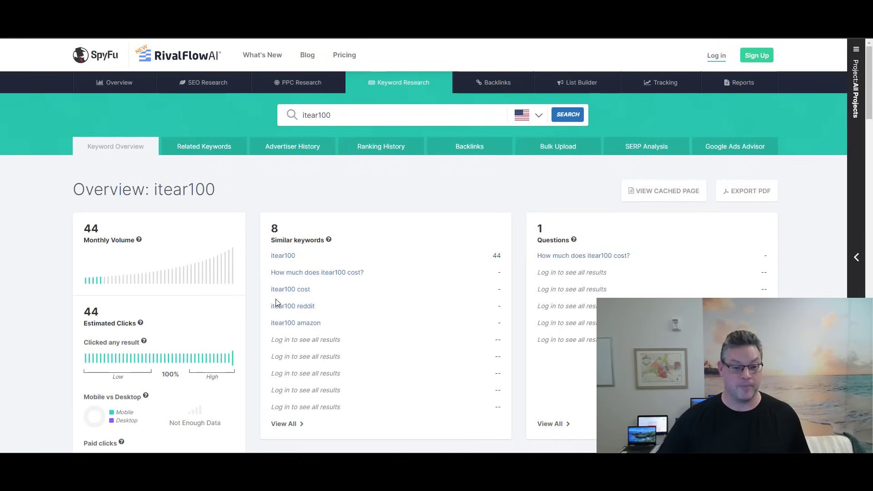
{"action": "mouse_move", "coordinate": [361, 232]}
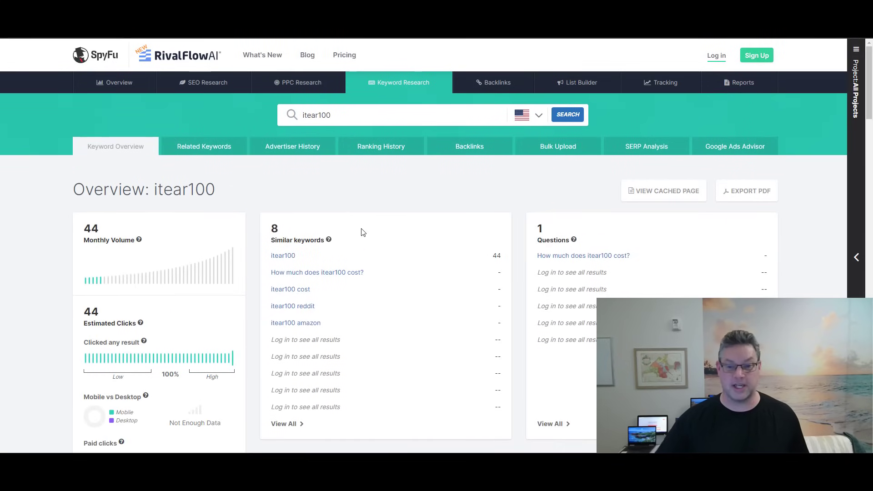
{"action": "left_click", "coordinate": [646, 146]}
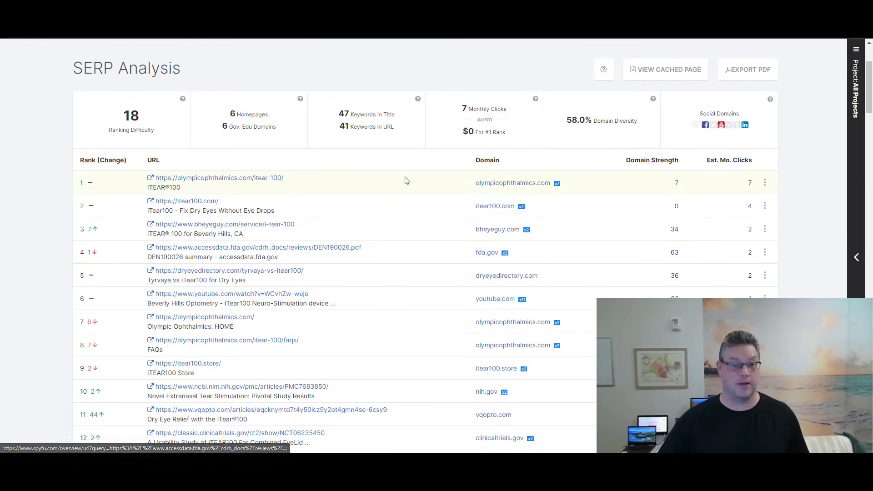
Step: Review SpyFu's ranked itear100 URLs and Domain Strength past rank 38, then return to Ahrefs
{"action": "scroll", "scroll_direction": "down", "scroll_amount": 3}
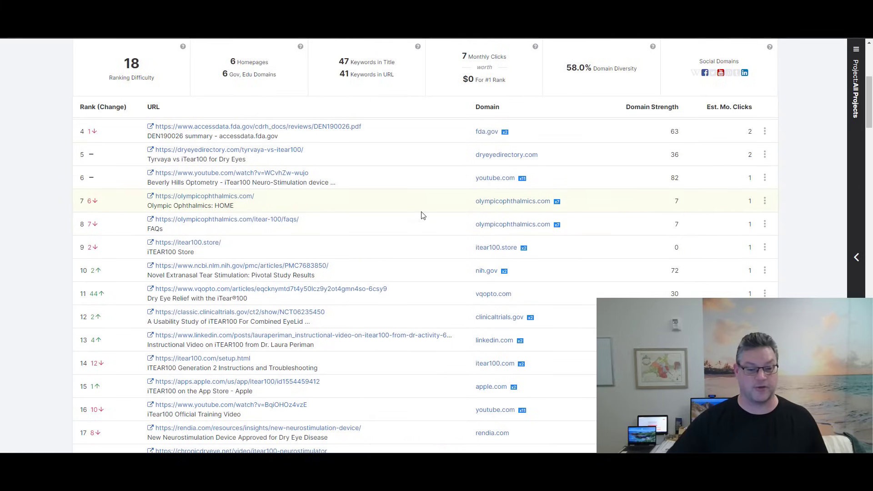
{"action": "mouse_move", "coordinate": [420, 224]}
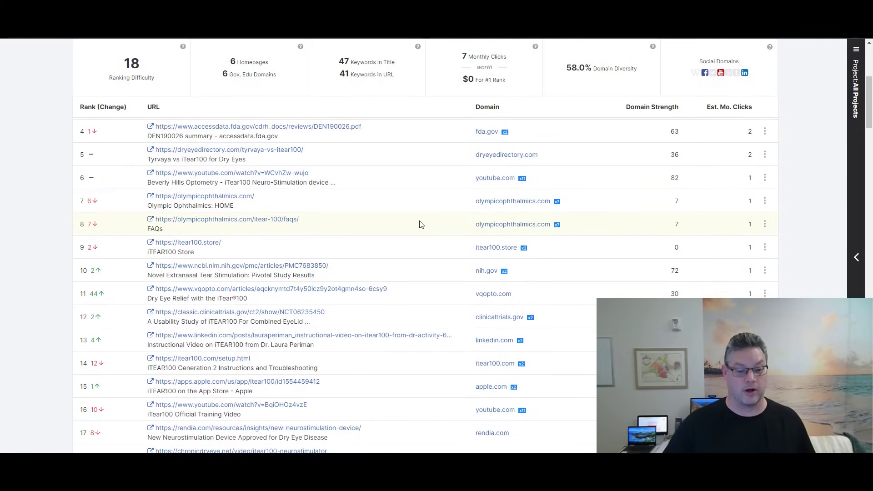
{"action": "scroll", "scroll_direction": "down", "scroll_amount": 3}
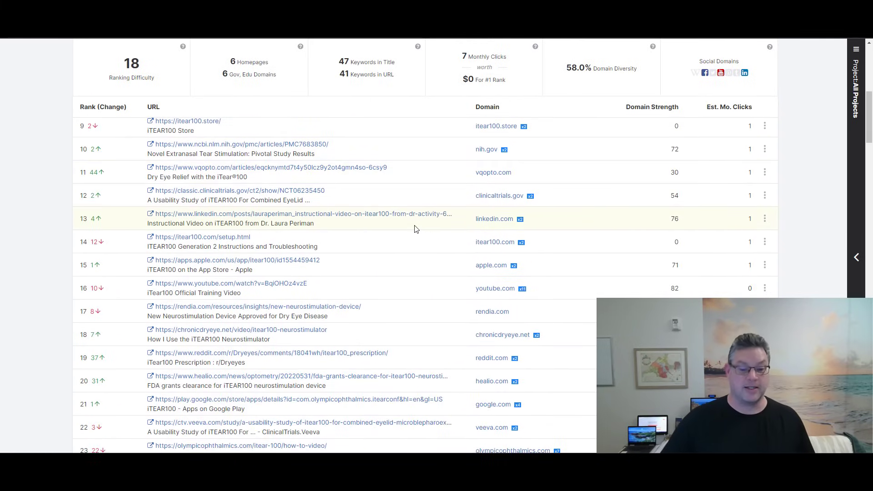
{"action": "mouse_move", "coordinate": [488, 149]}
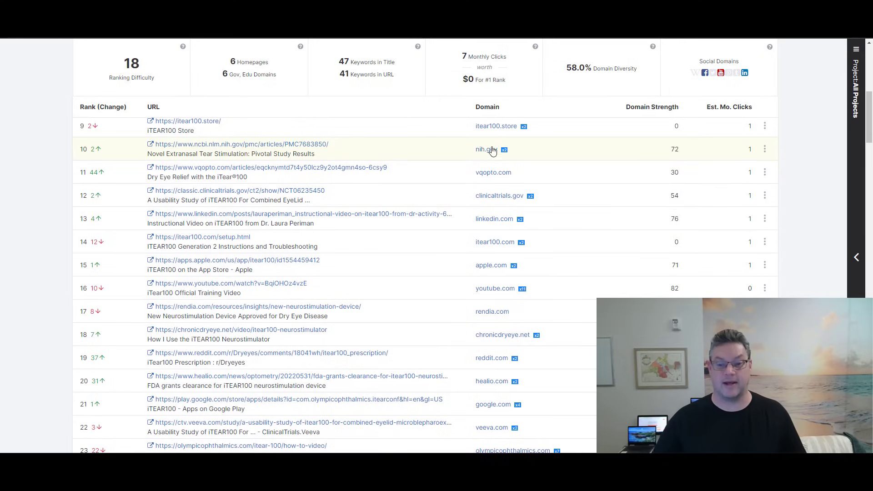
{"action": "mouse_move", "coordinate": [499, 195]}
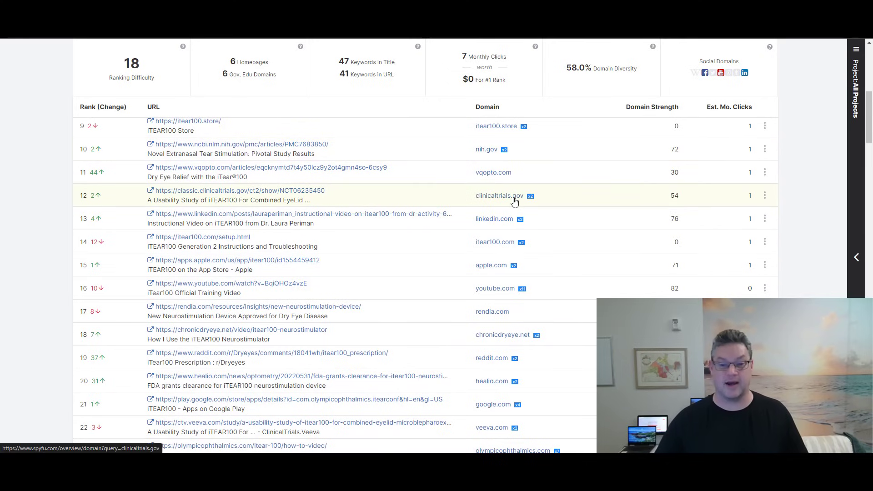
{"action": "scroll", "scroll_direction": "down", "scroll_amount": 3}
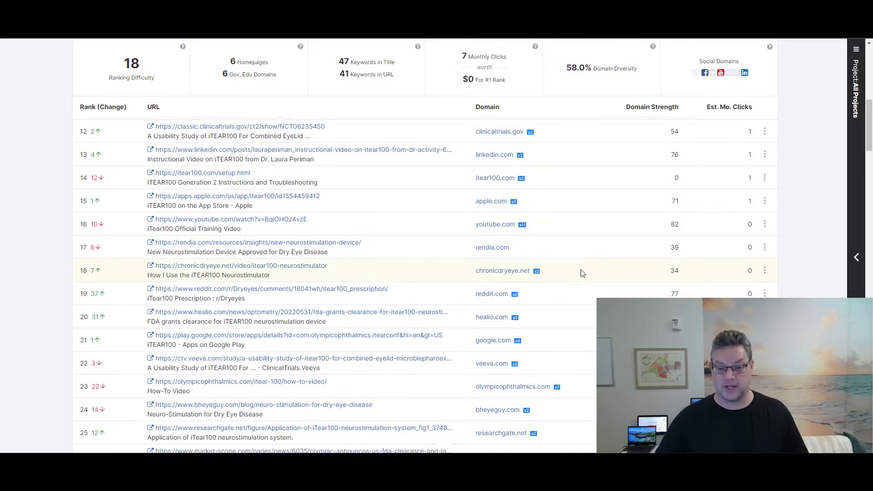
{"action": "scroll", "scroll_direction": "down", "scroll_amount": 3}
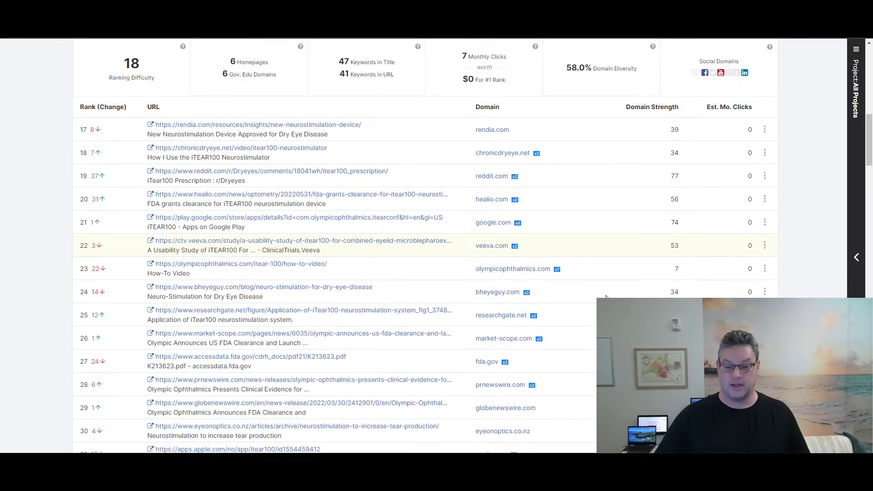
{"action": "scroll", "scroll_direction": "down", "scroll_amount": 3}
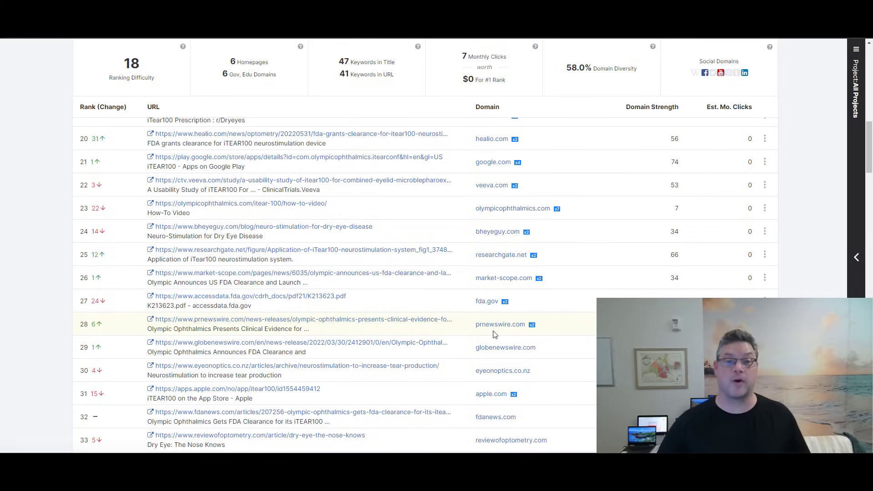
{"action": "mouse_move", "coordinate": [496, 344]}
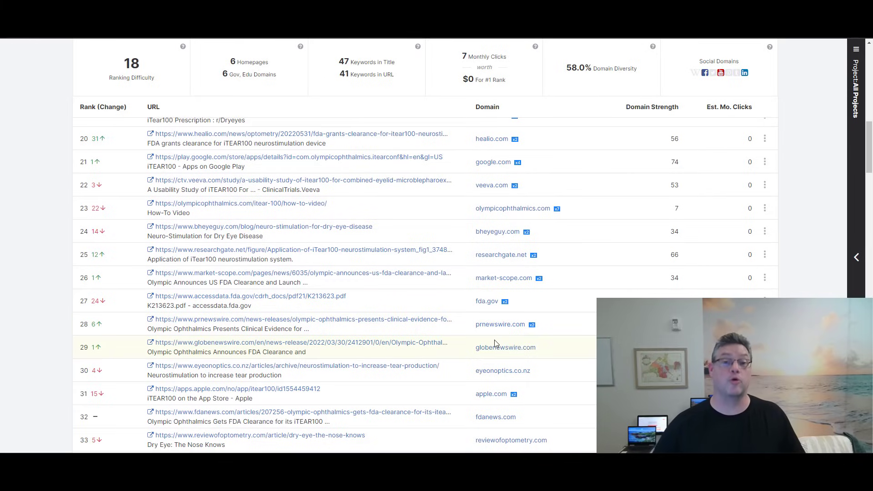
{"action": "scroll", "scroll_direction": "down", "scroll_amount": 3}
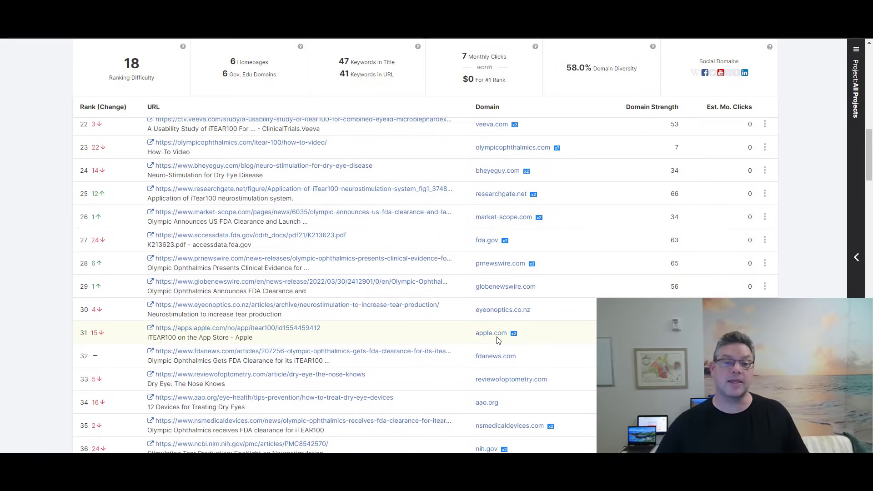
{"action": "scroll", "scroll_direction": "down", "scroll_amount": 3}
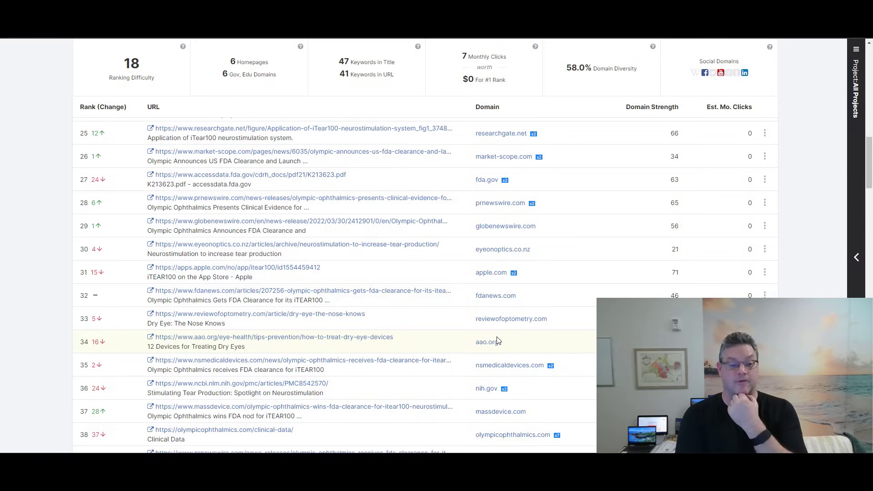
{"action": "mouse_move", "coordinate": [571, 156]}
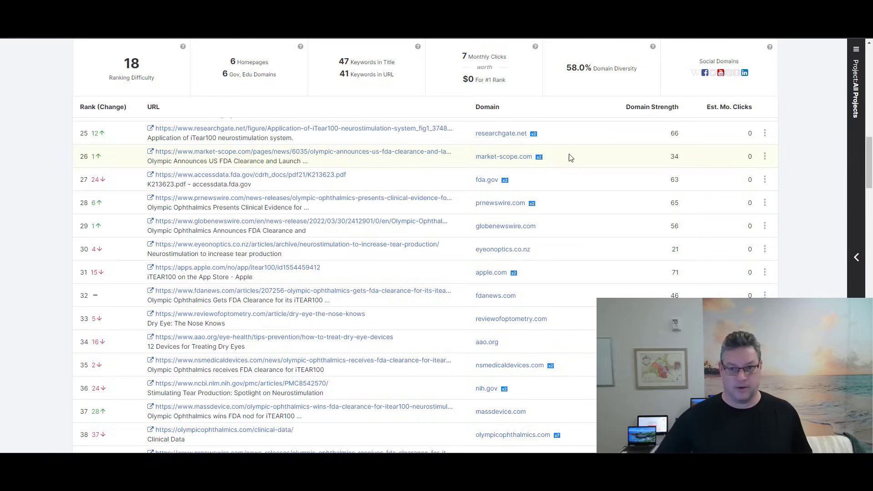
{"action": "left_click", "coordinate": [240, 382]}
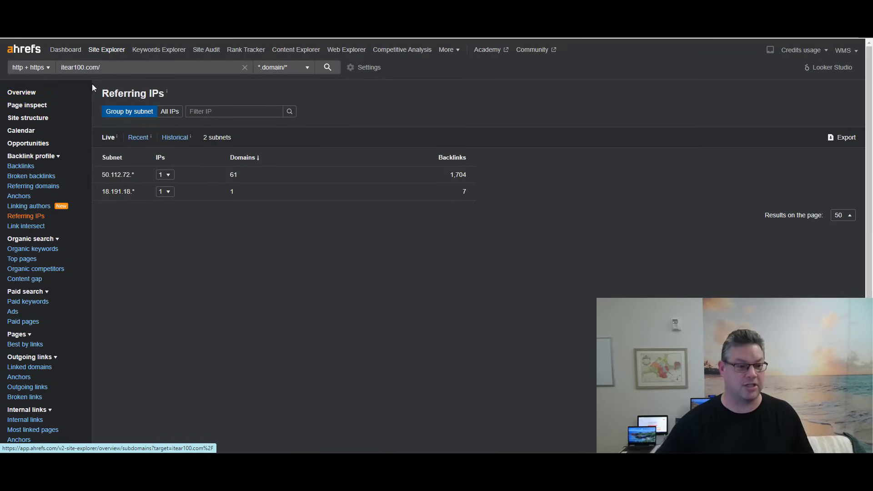
{"action": "mouse_move", "coordinate": [241, 285]}
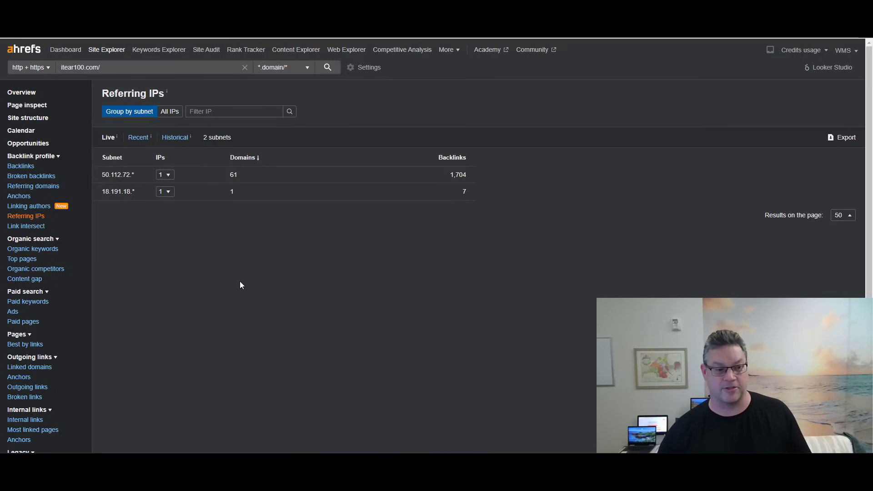
{"action": "mouse_move", "coordinate": [21, 166]}
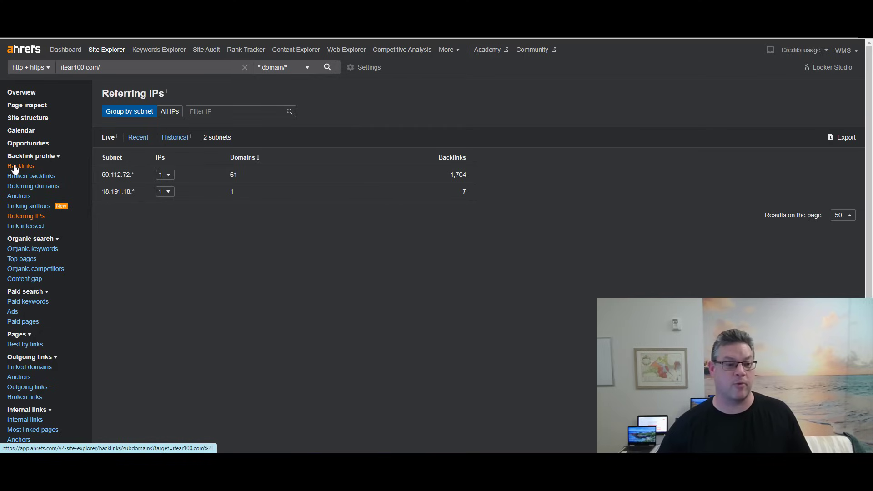
Step: Open the Backlinks report for itear100.com, showing 62 link groups
{"action": "left_click", "coordinate": [21, 166]}
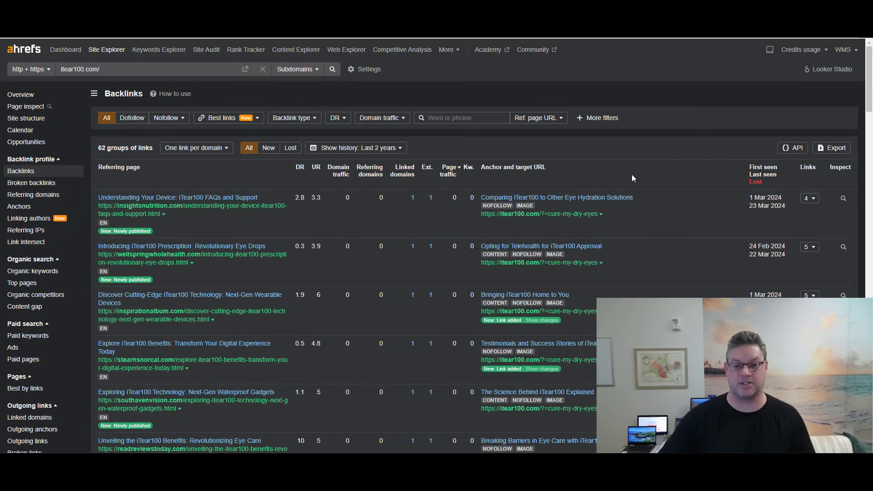
{"action": "mouse_move", "coordinate": [540, 214]}
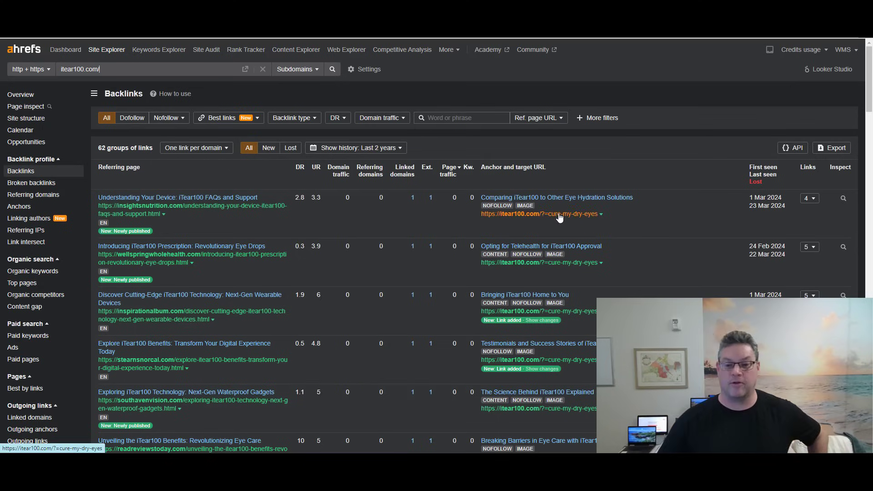
{"action": "mouse_move", "coordinate": [550, 220]}
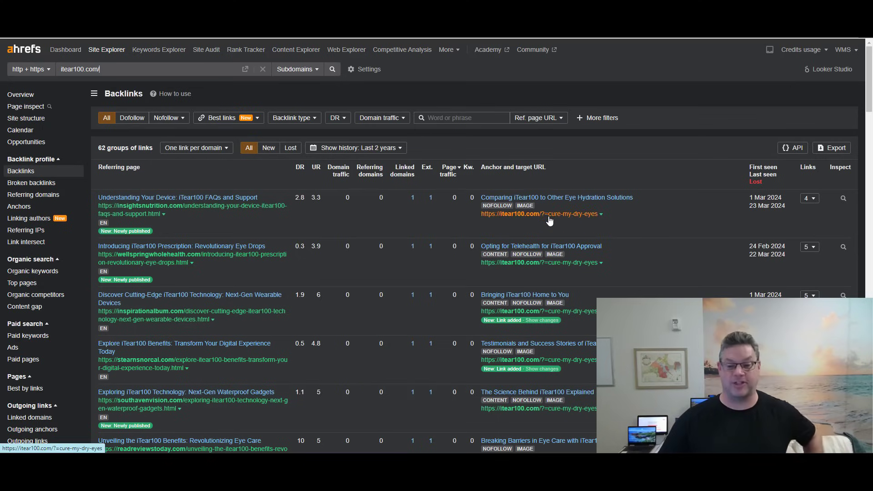
{"action": "scroll", "scroll_direction": "down", "scroll_amount": 3}
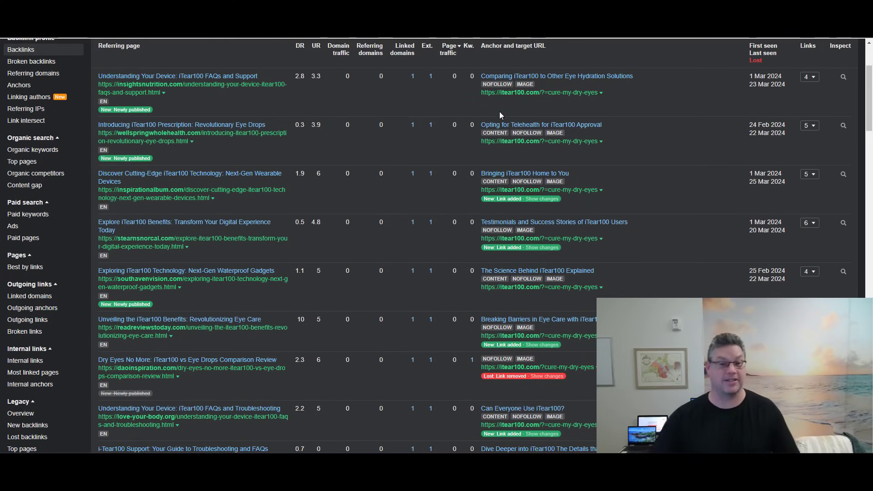
{"action": "scroll", "scroll_direction": "down", "scroll_amount": 3}
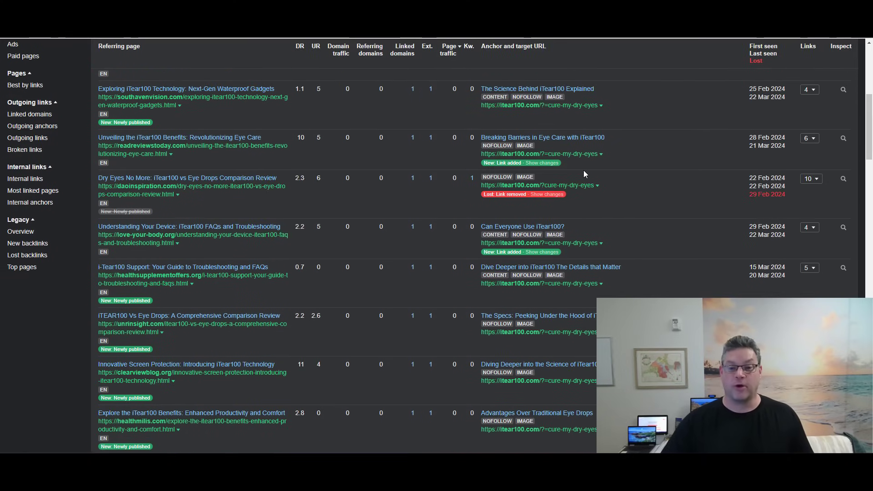
{"action": "scroll", "scroll_direction": "down", "scroll_amount": 3}
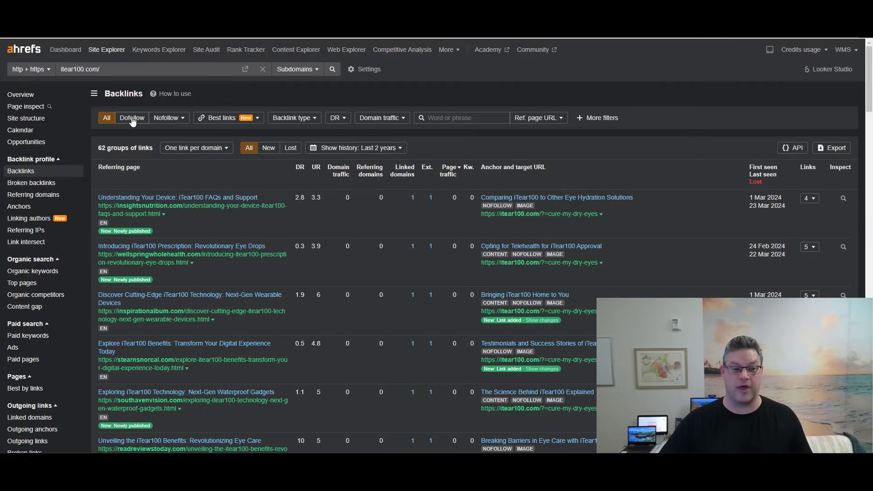
Step: Filter itear100.com backlinks to dofollow only, leaving 2 link groups, then reselect All
{"action": "left_click", "coordinate": [131, 118]}
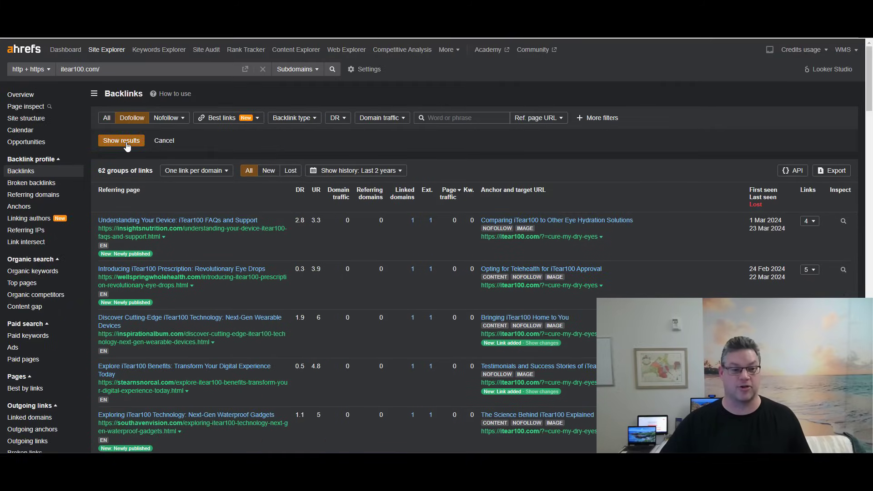
{"action": "left_click", "coordinate": [121, 140]}
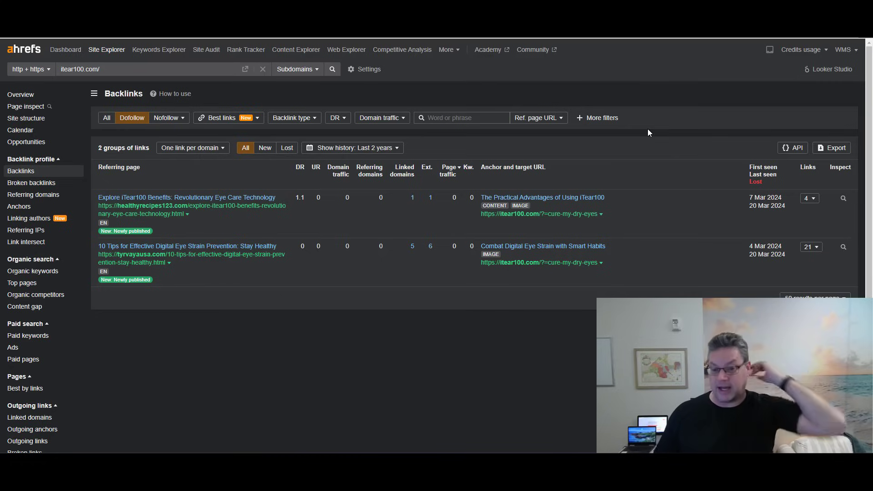
{"action": "mouse_move", "coordinate": [415, 136]}
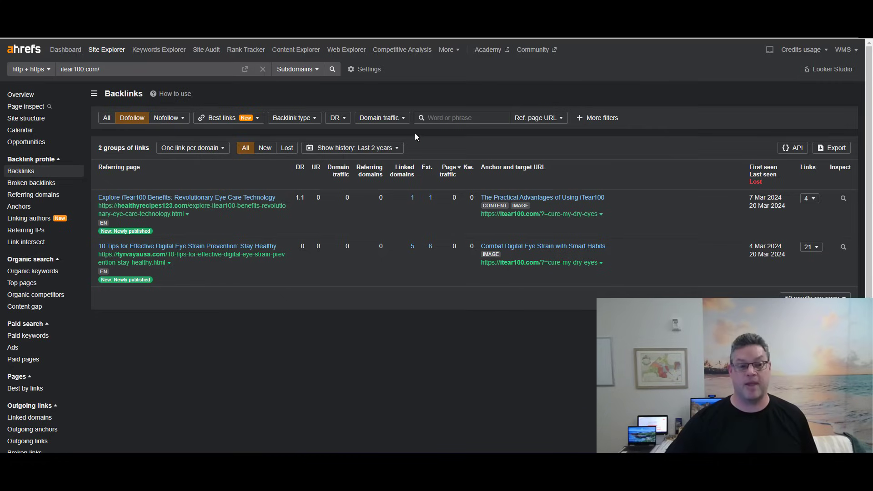
{"action": "left_click", "coordinate": [107, 117]}
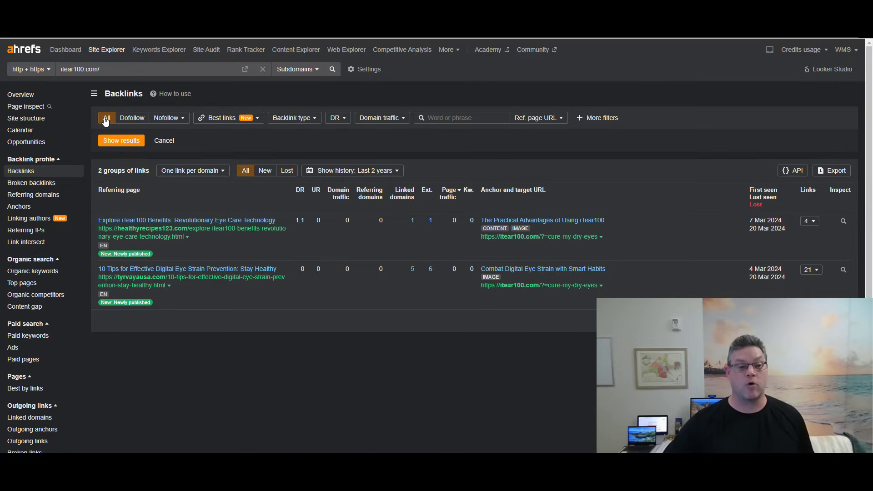
Step: Apply the All link-type filter to restore all 62 backlink groups
{"action": "left_click", "coordinate": [121, 140]}
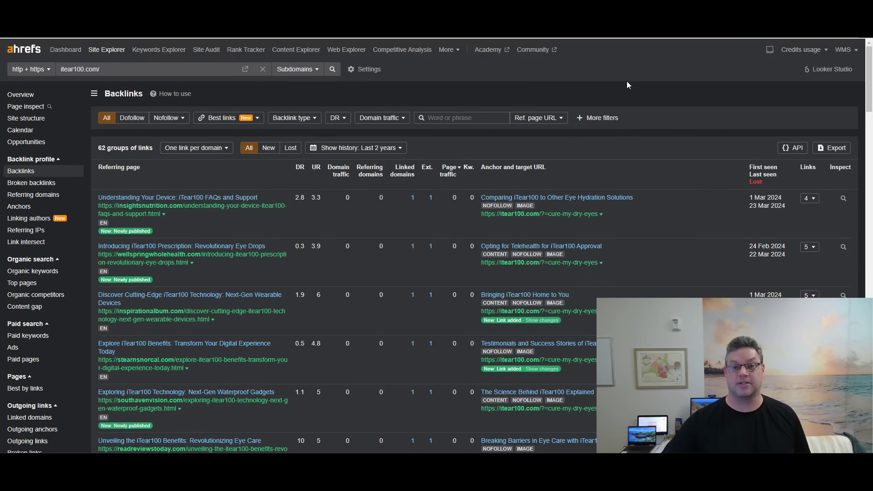
{"action": "mouse_move", "coordinate": [633, 87]}
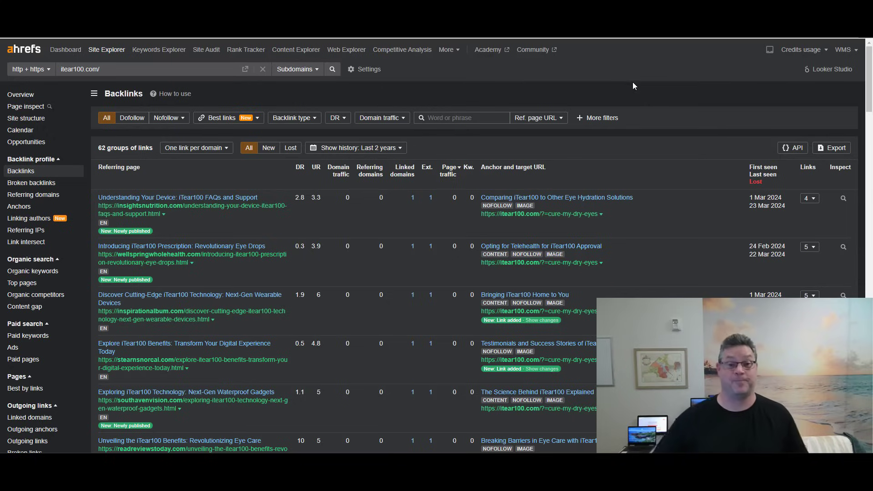
{"action": "mouse_move", "coordinate": [635, 74]}
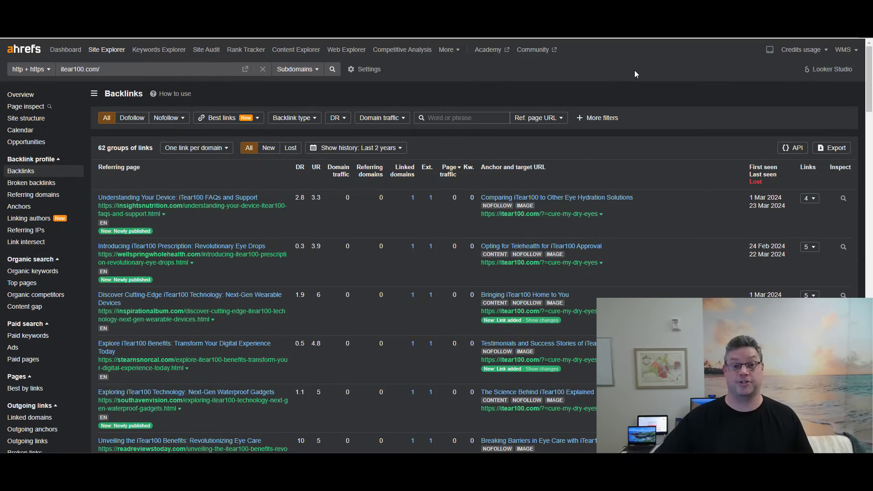